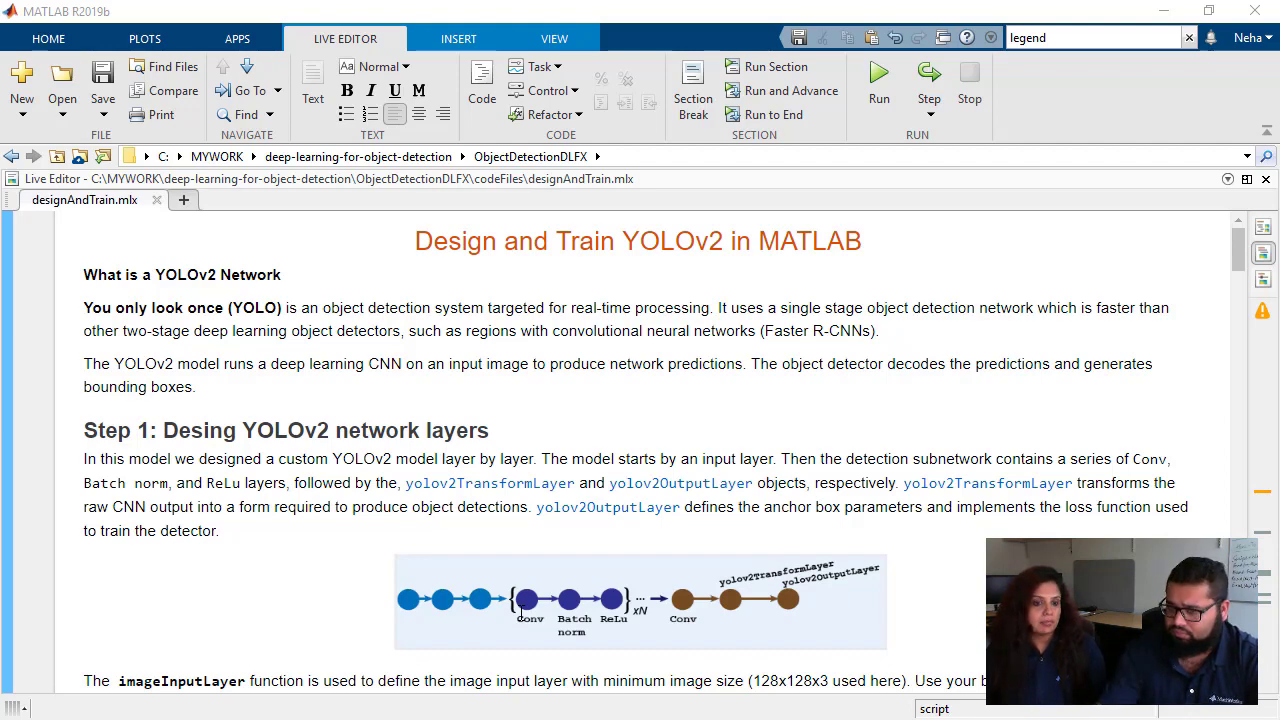
Step: Scroll to the inputLayer, filterSize [3 3] and middleLayers code and place the caret on the filterSize line
scroll(down, 3)
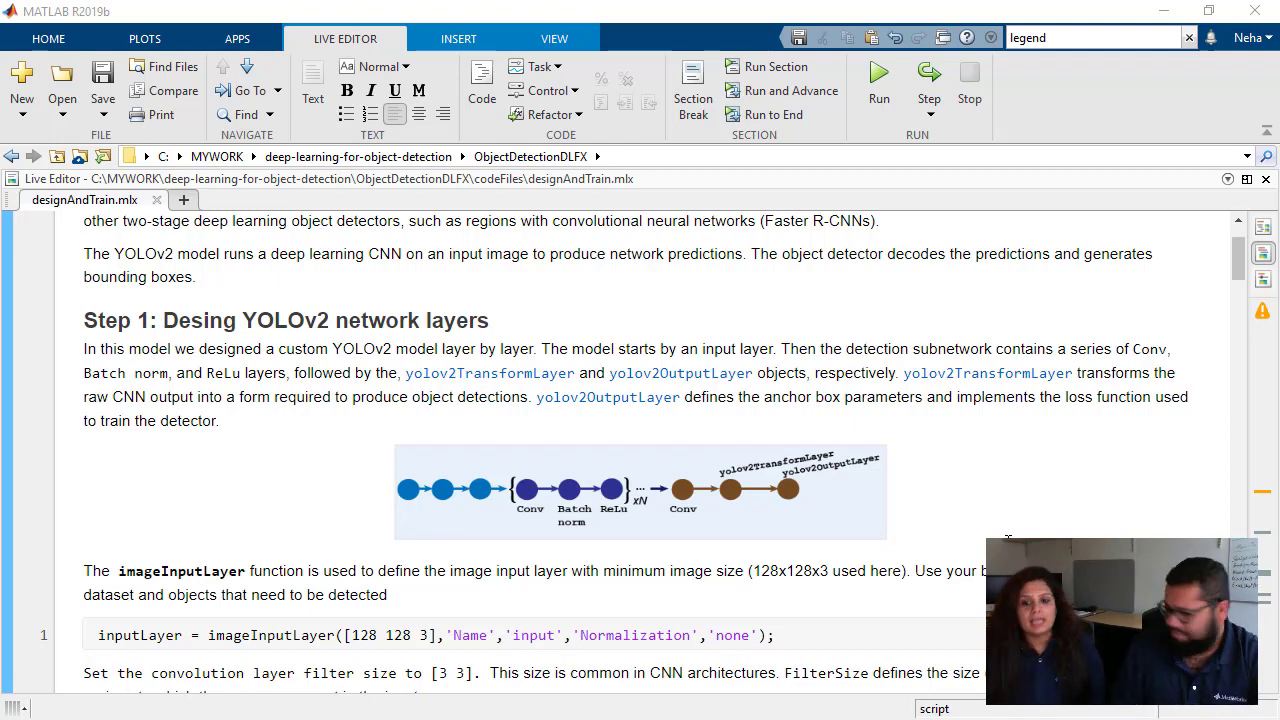
mouse_move(784, 425)
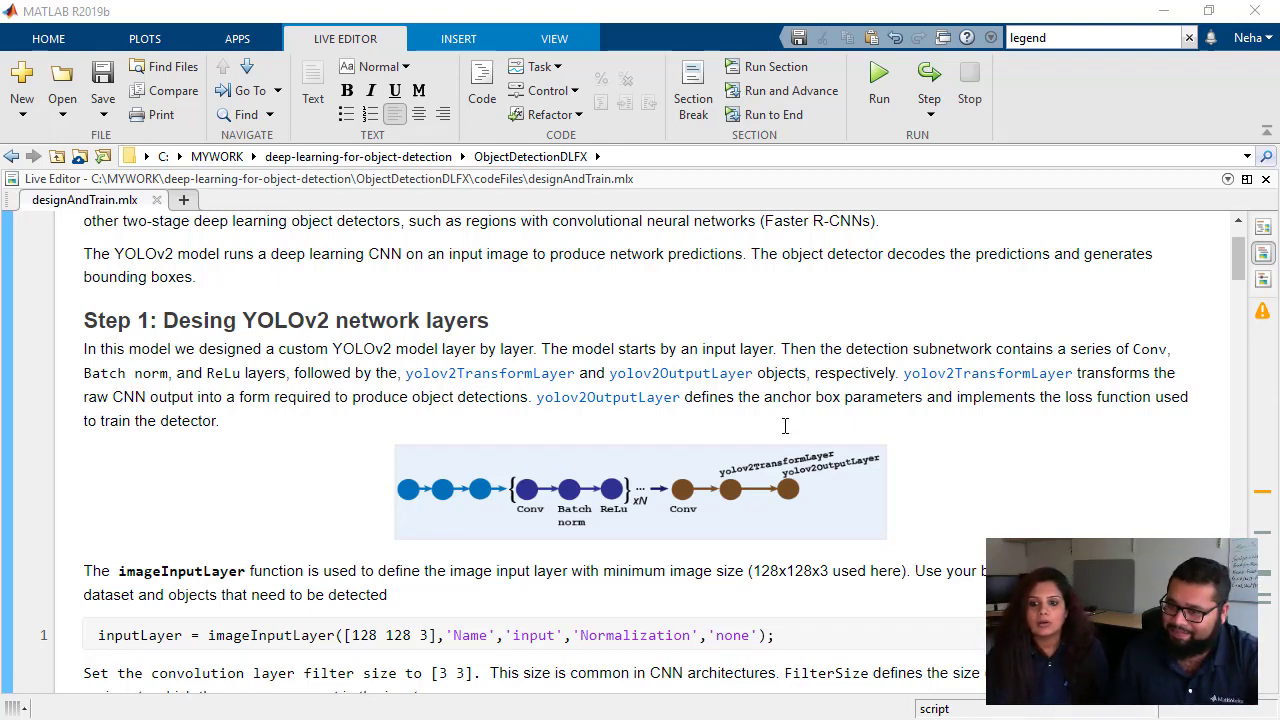
scroll(down, 3)
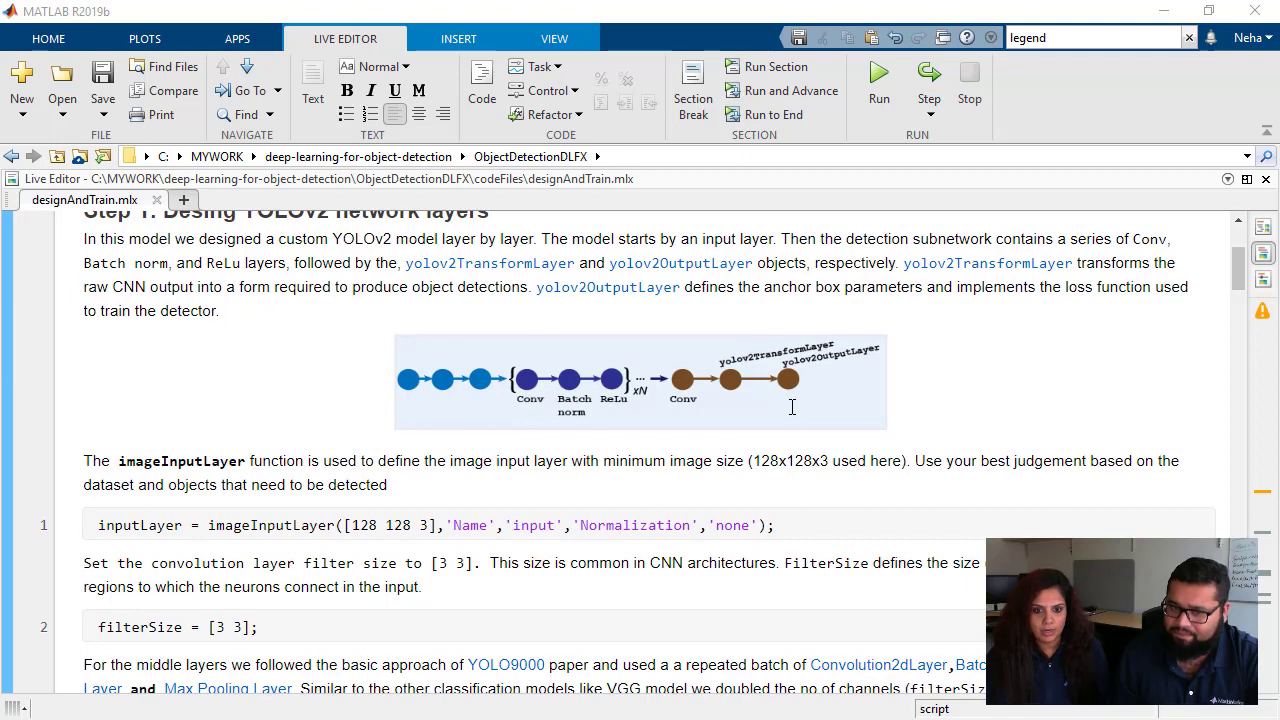
scroll(down, 3)
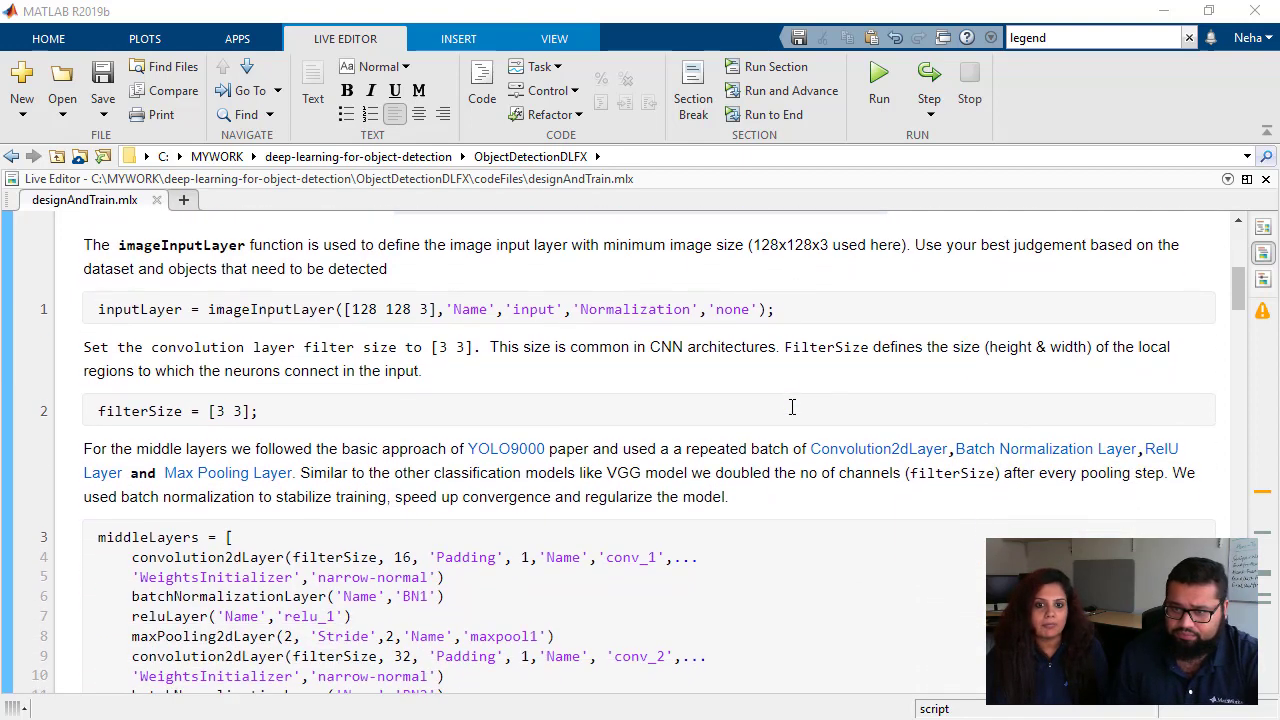
click(430, 305)
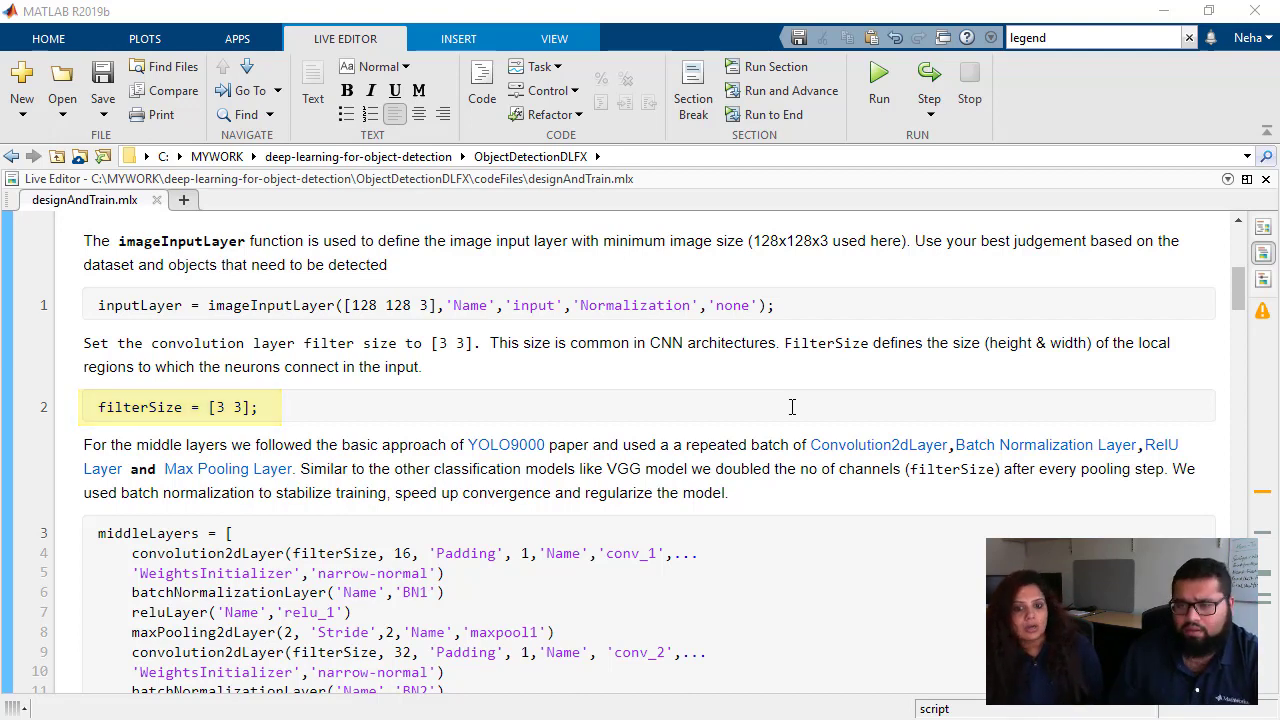
scroll(down, 3)
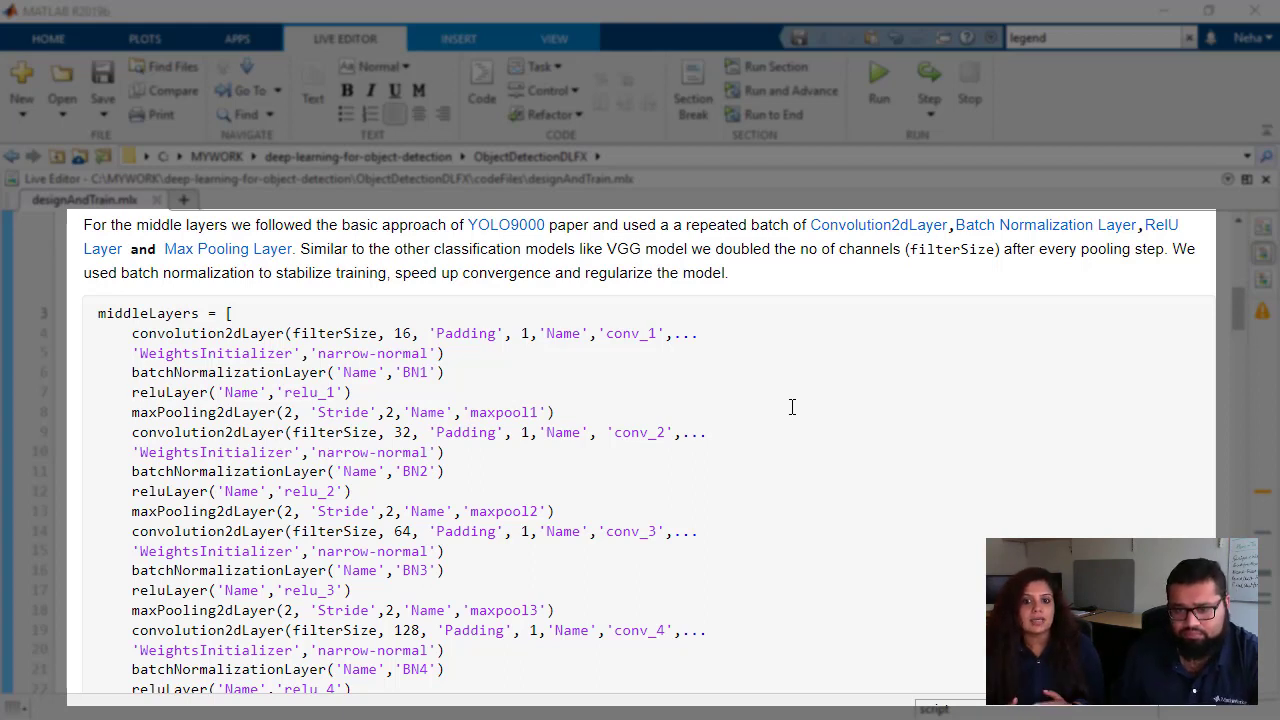
mouse_move(965, 492)
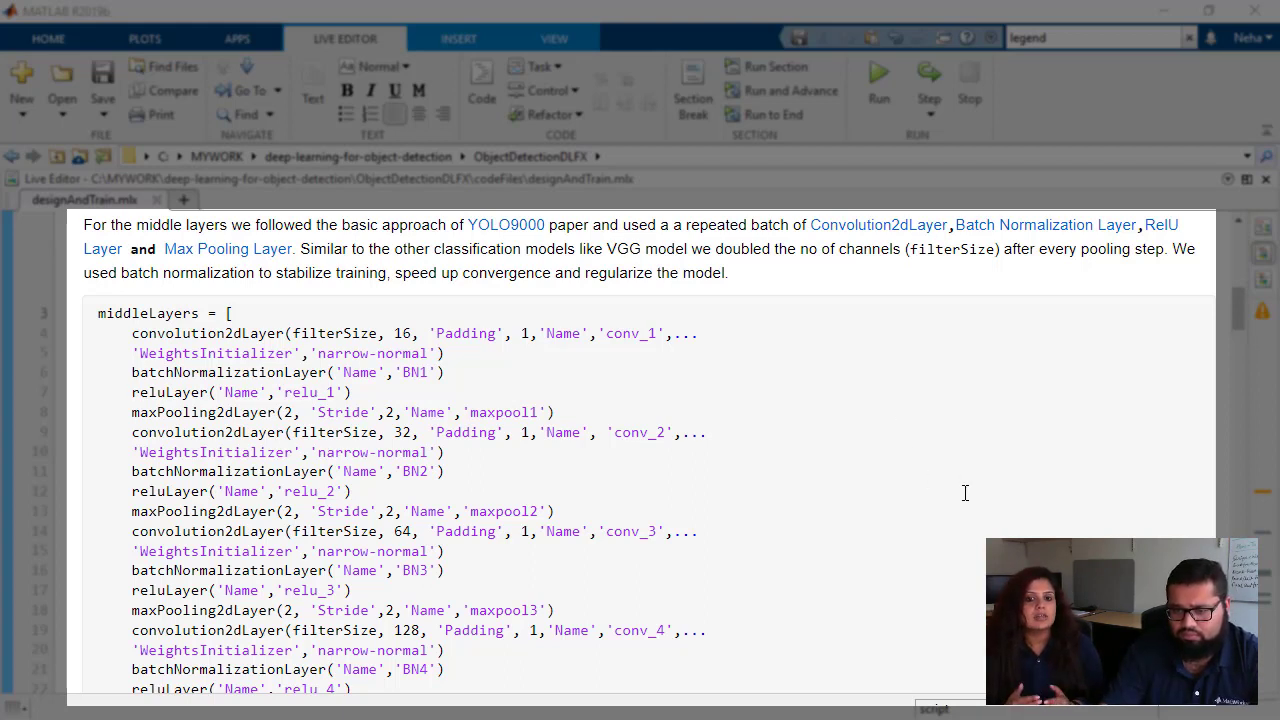
Step: Scroll past the middleLayers array so Step 2's layer graph and numClasses code is visible
scroll(down, 3)
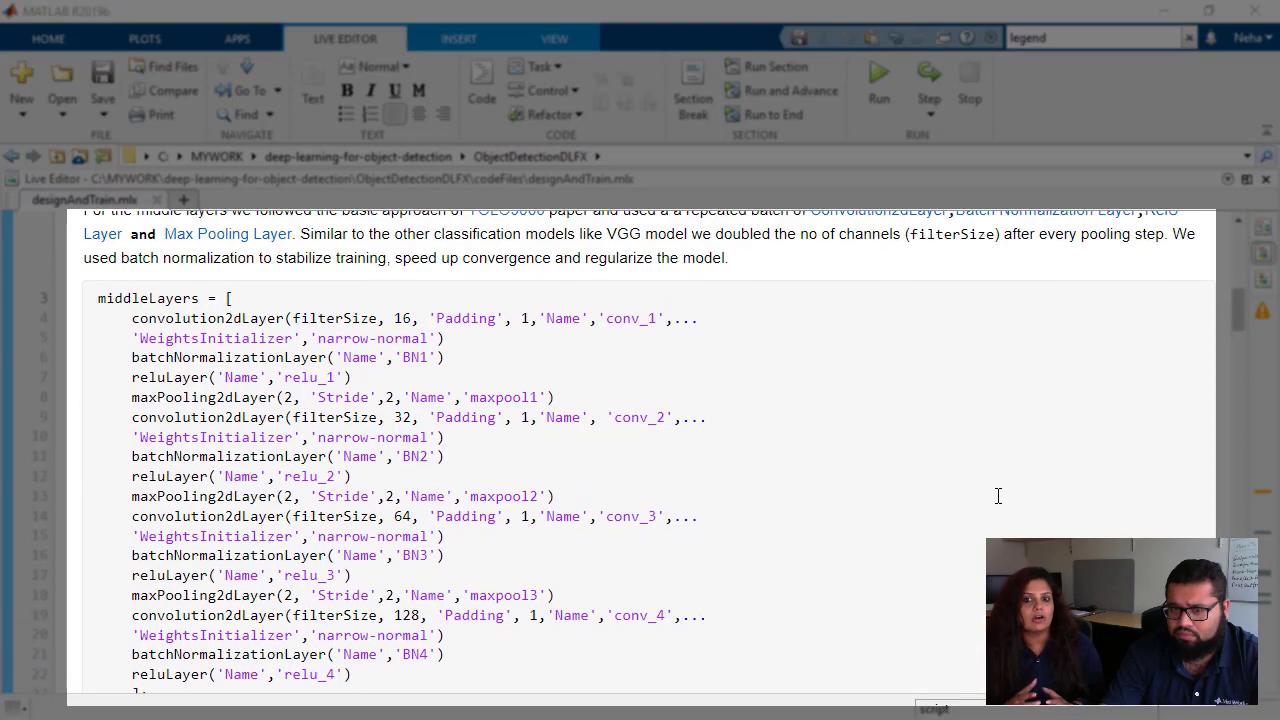
scroll(up, 3)
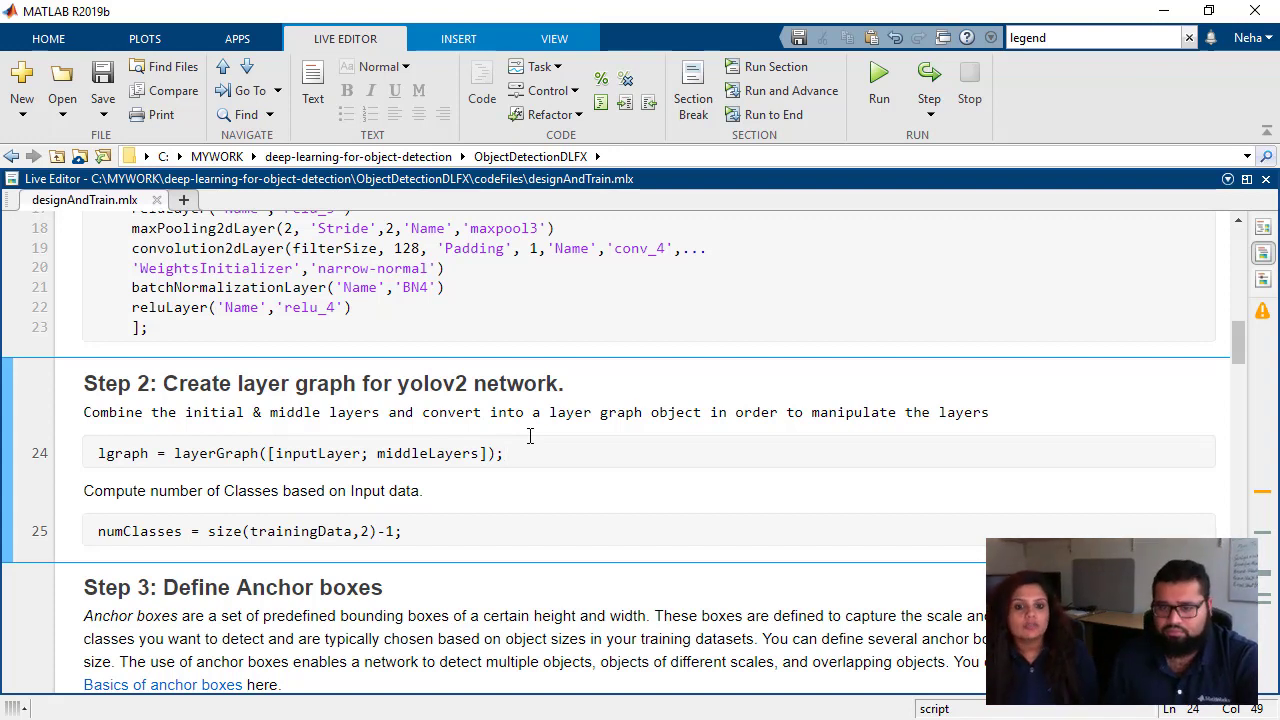
click(505, 453)
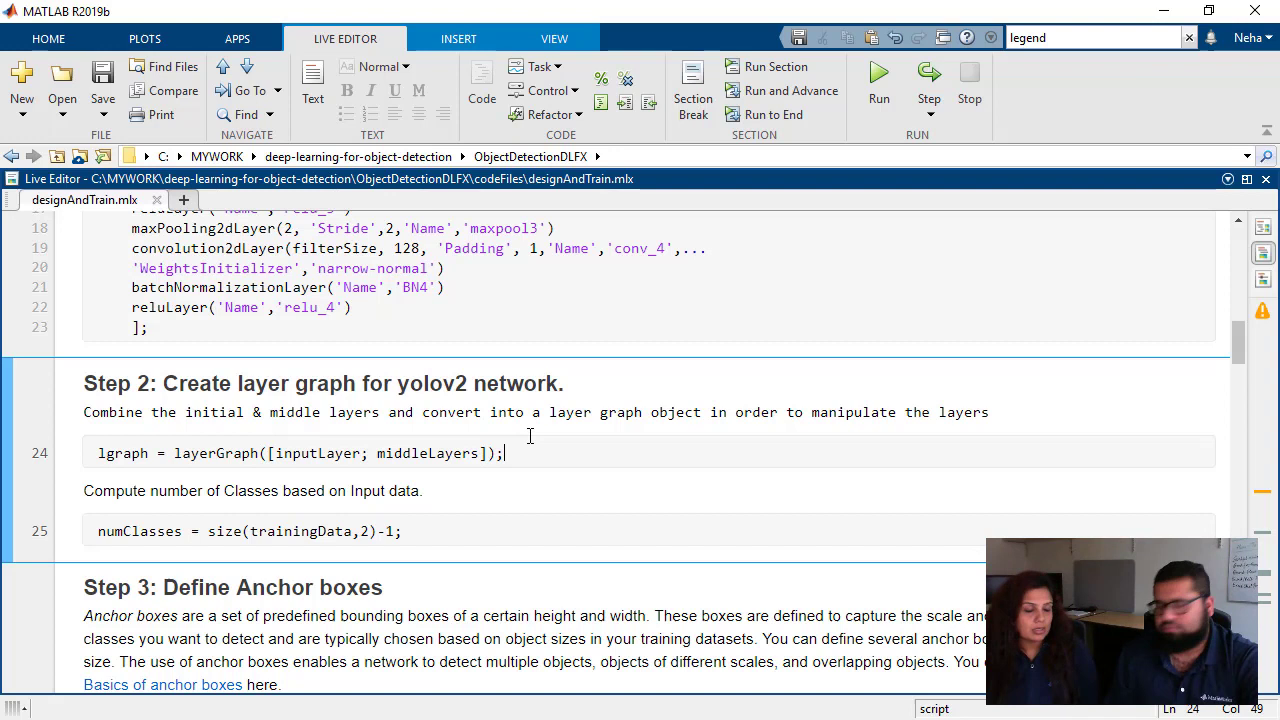
triple_click(300, 453)
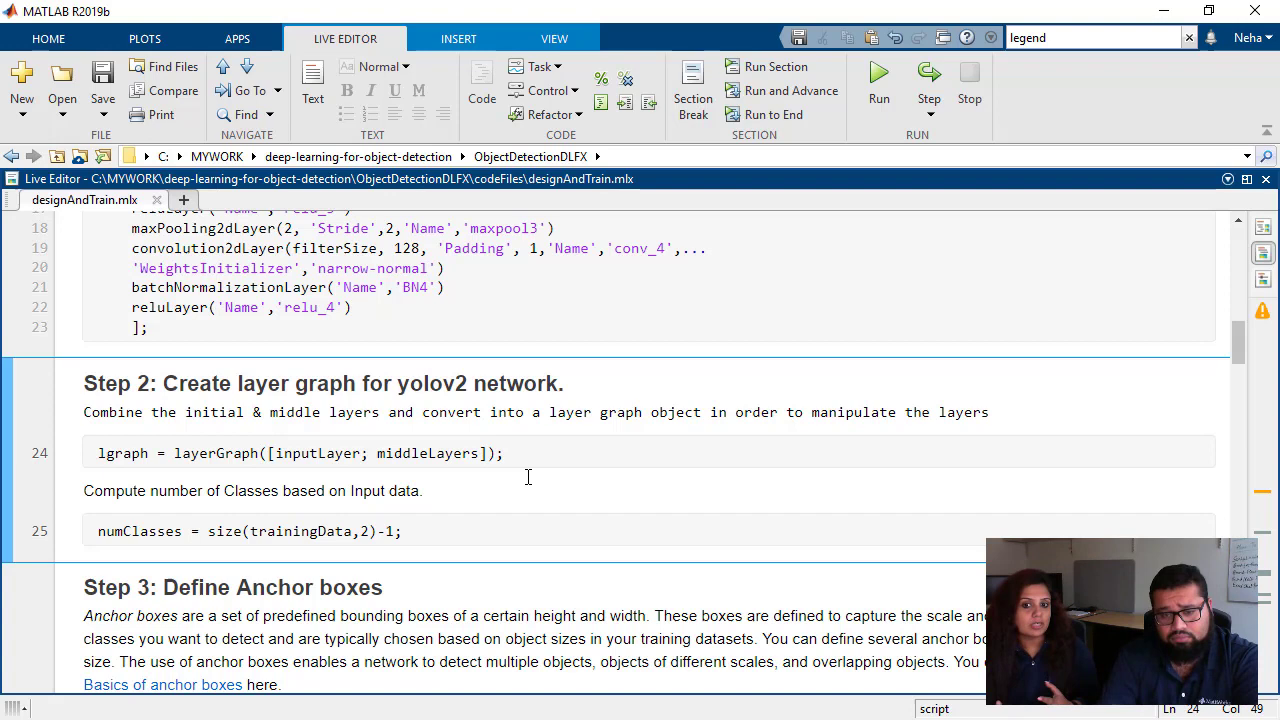
click(505, 453)
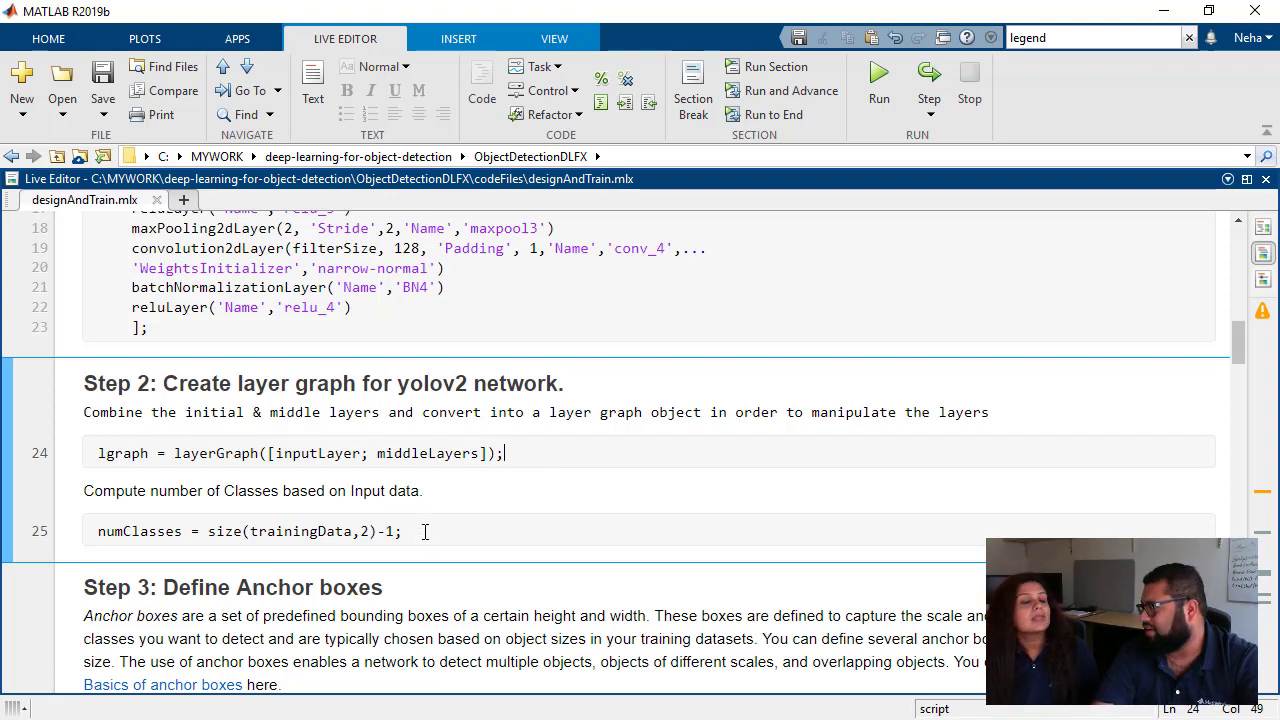
mouse_move(492, 317)
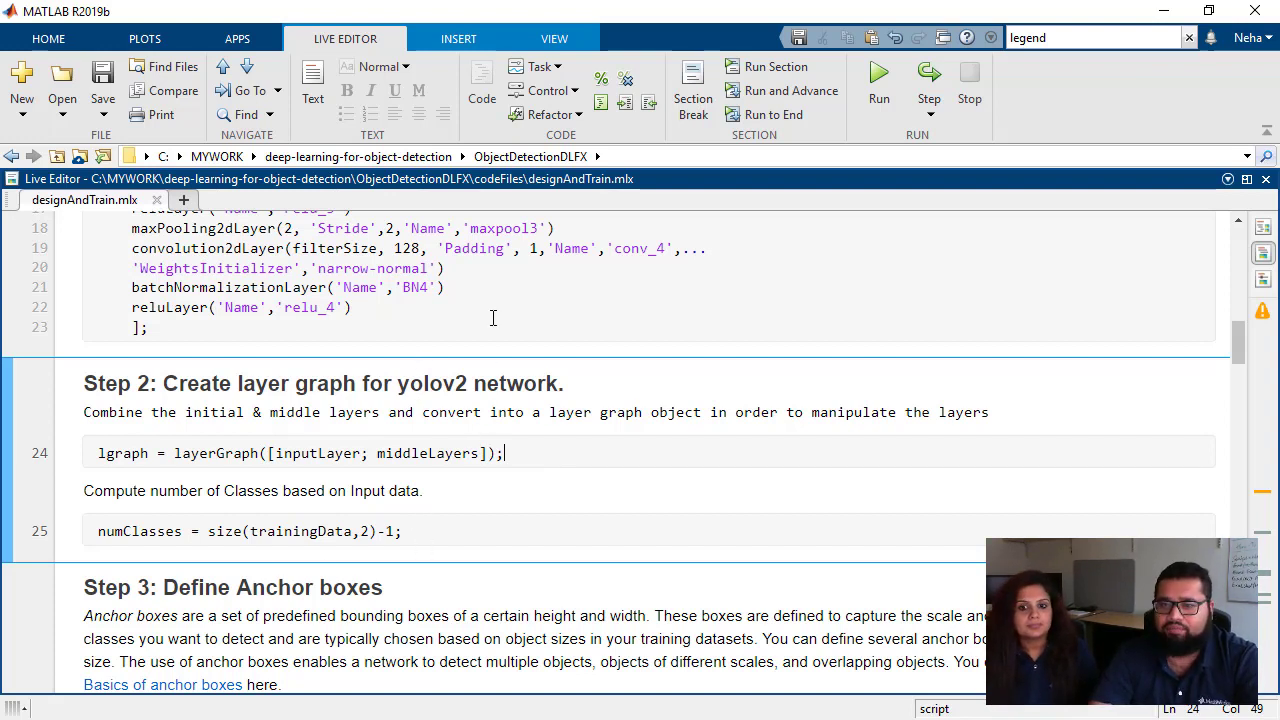
mouse_move(775, 66)
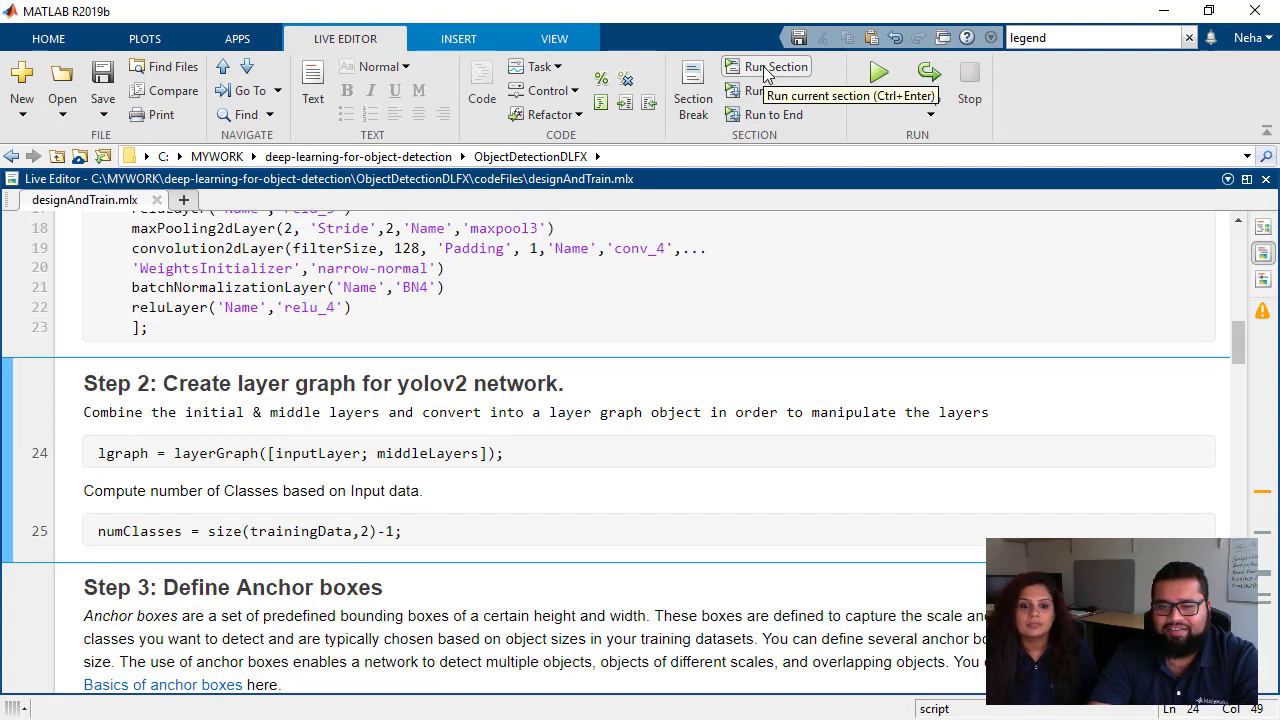
Step: Run Step 2 to create lgraph and numClasses, then inspect lgraph's properties in the Variables editor
click(776, 66)
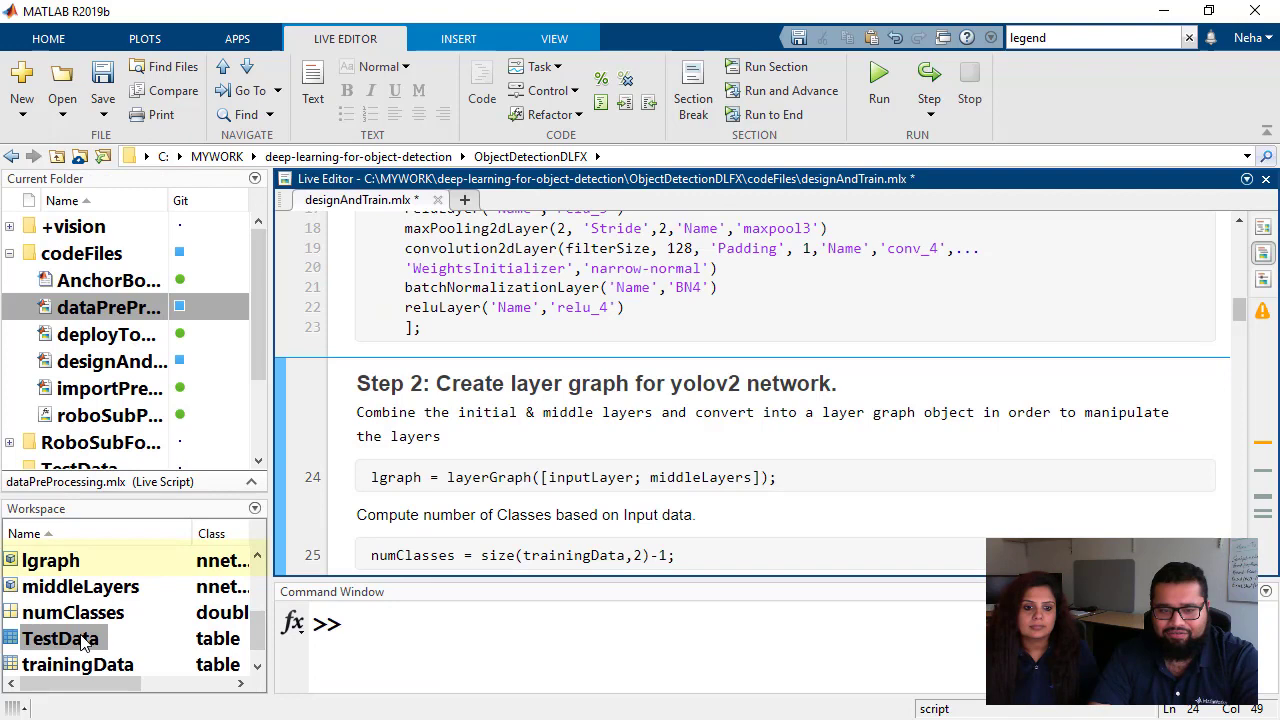
click(50, 560)
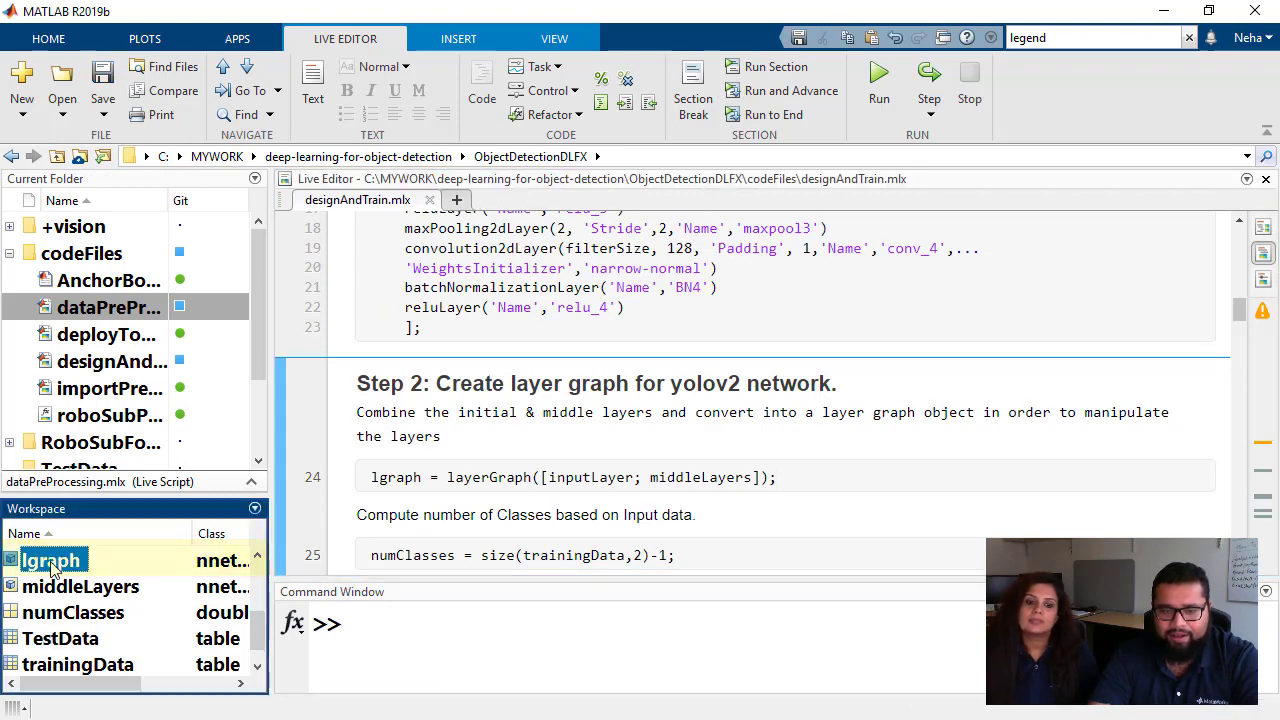
double_click(50, 560)
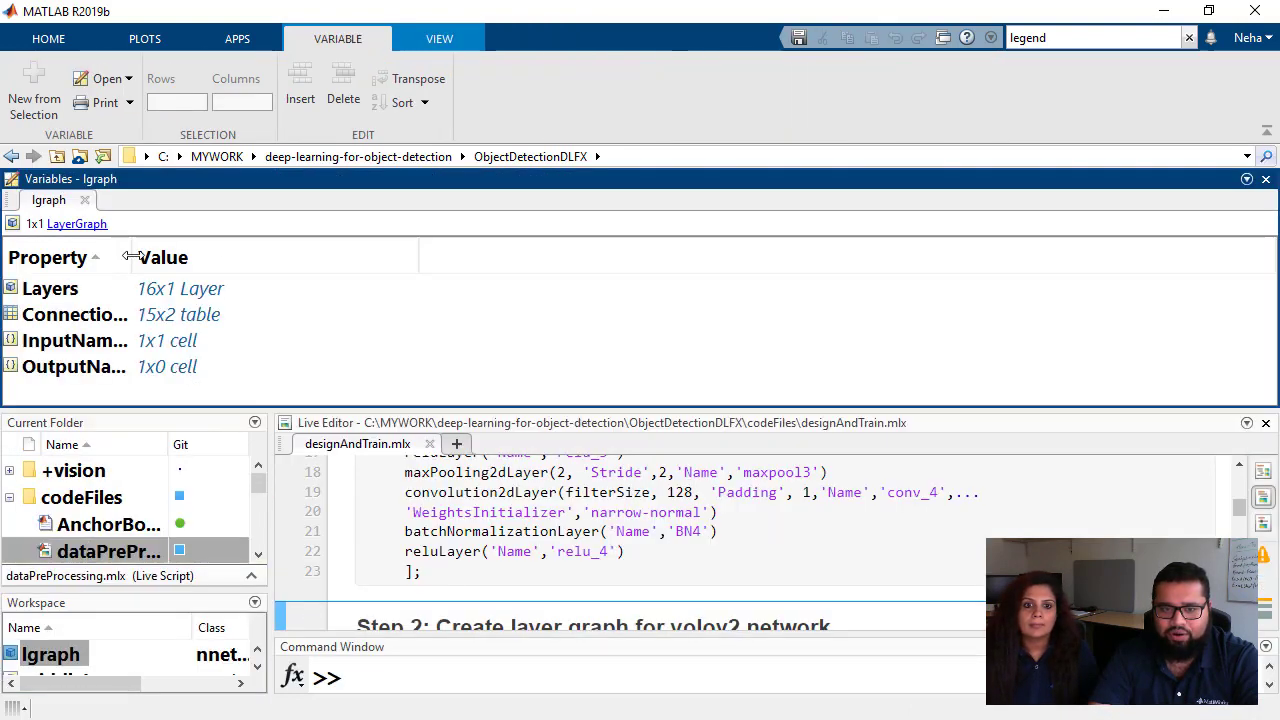
drag(128, 257, 240, 257)
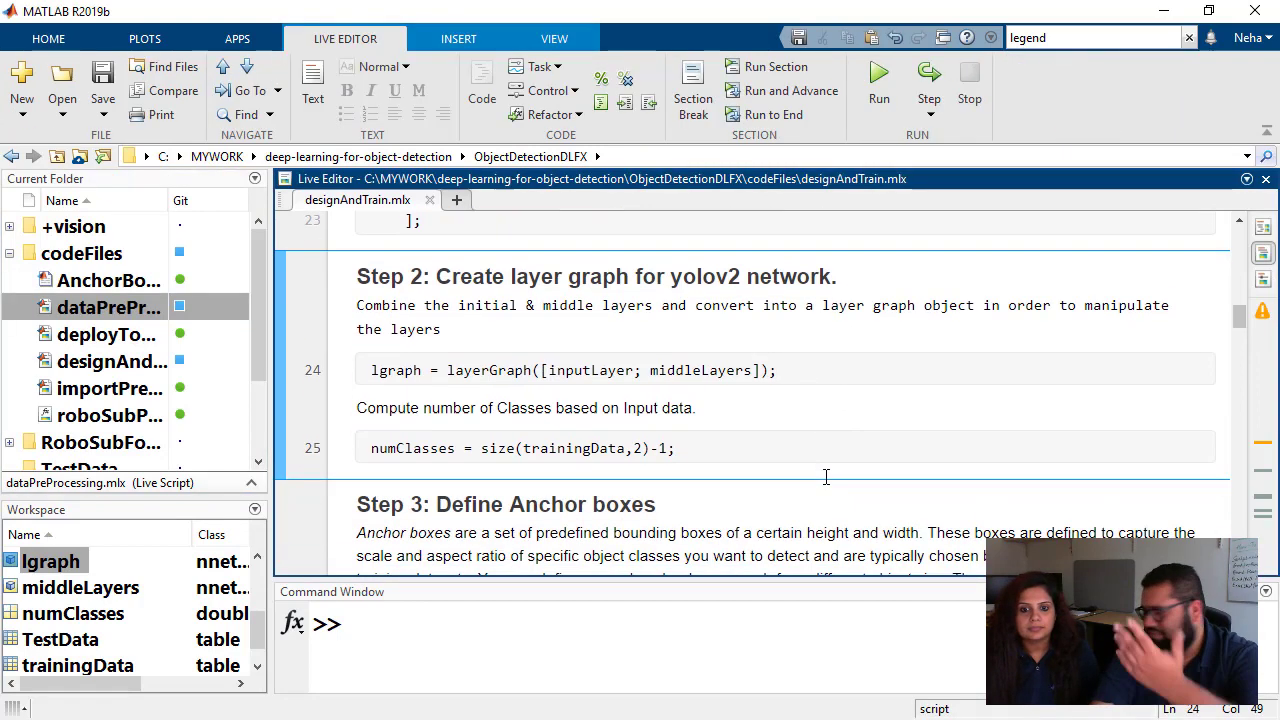
Step: Scroll to Step 3's Anchors matrix with its four anchor sizes and run the section referencing AnchorBoxes.m
scroll(down, 3)
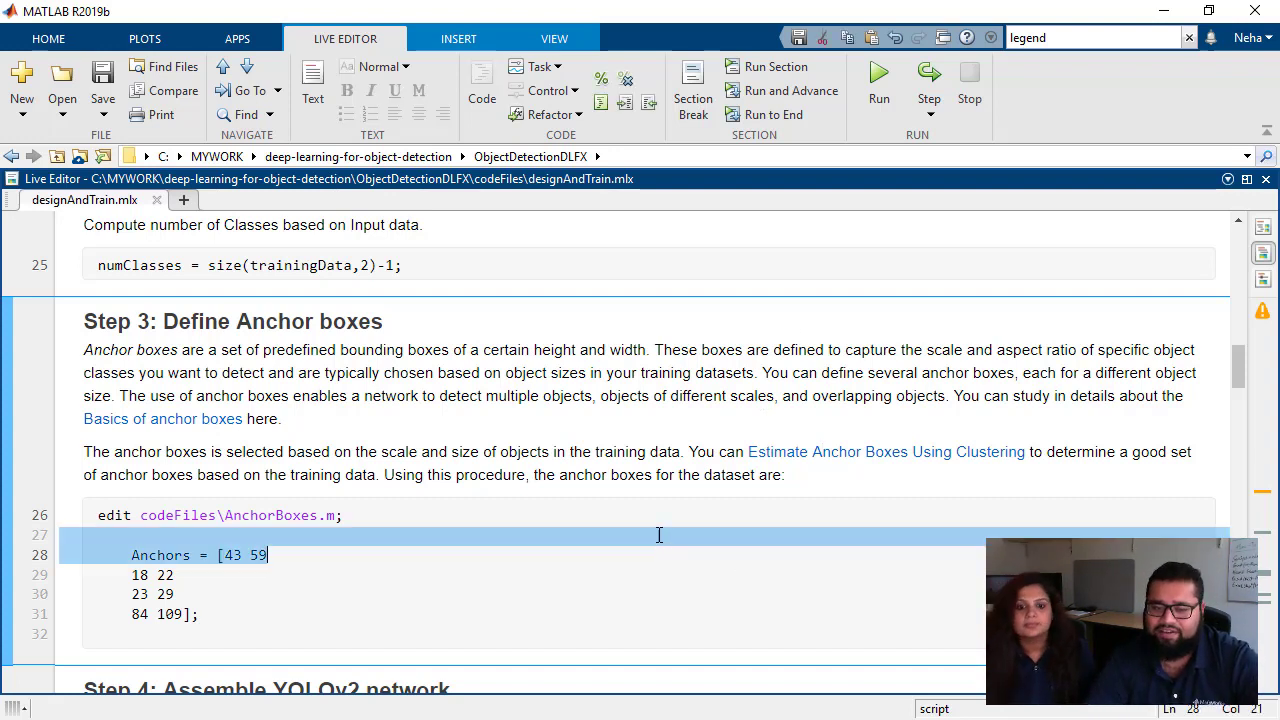
scroll(down, 3)
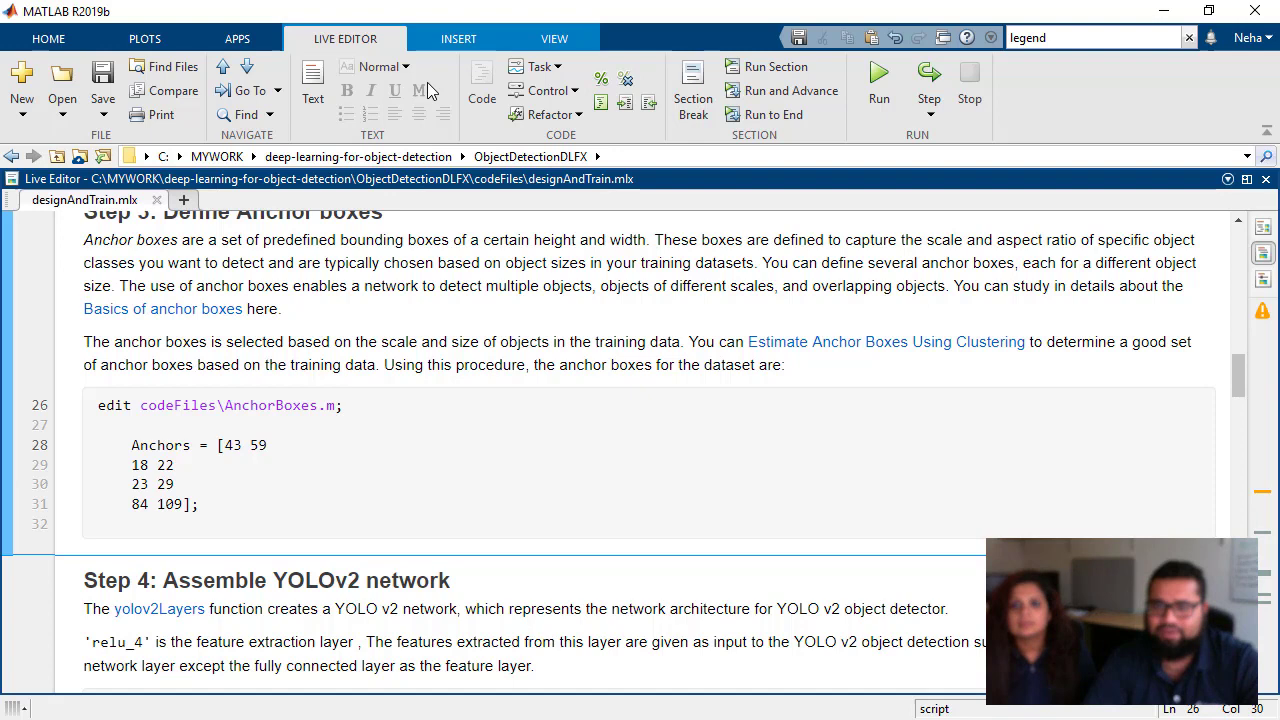
click(778, 66)
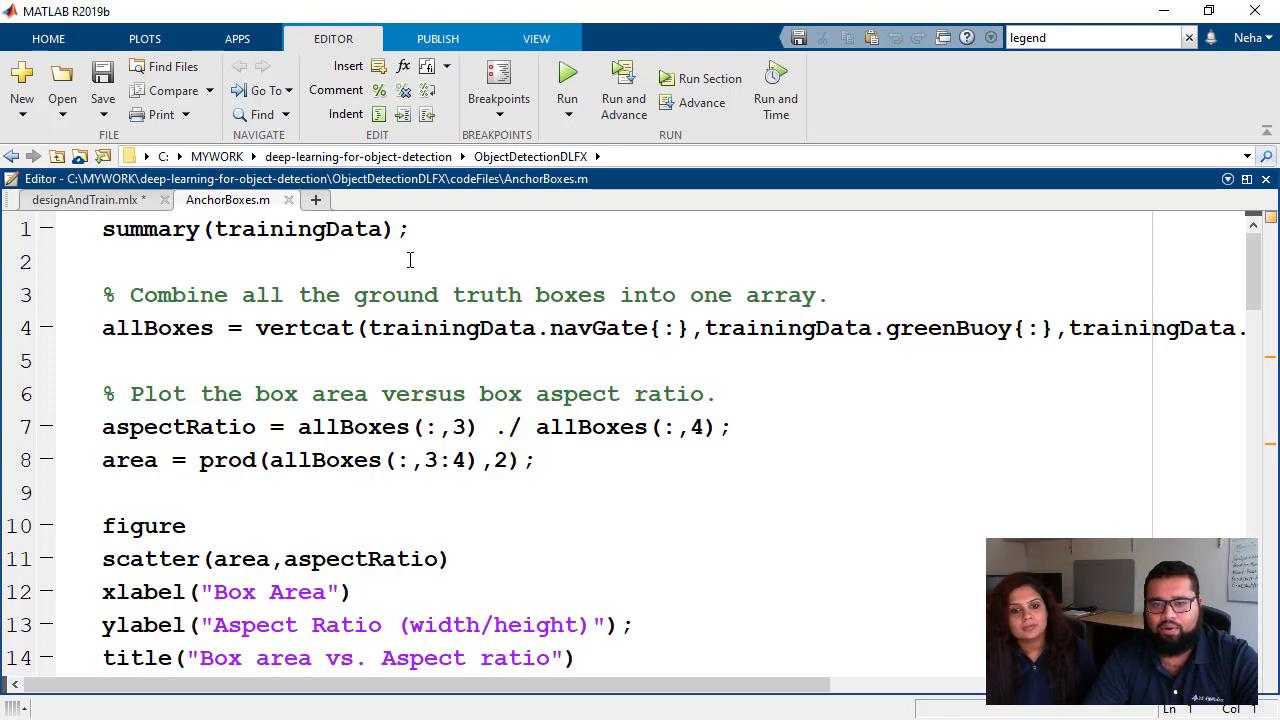
Step: View the AnchorBoxes.m script tab and return to the designAndTrain live script
click(102, 262)
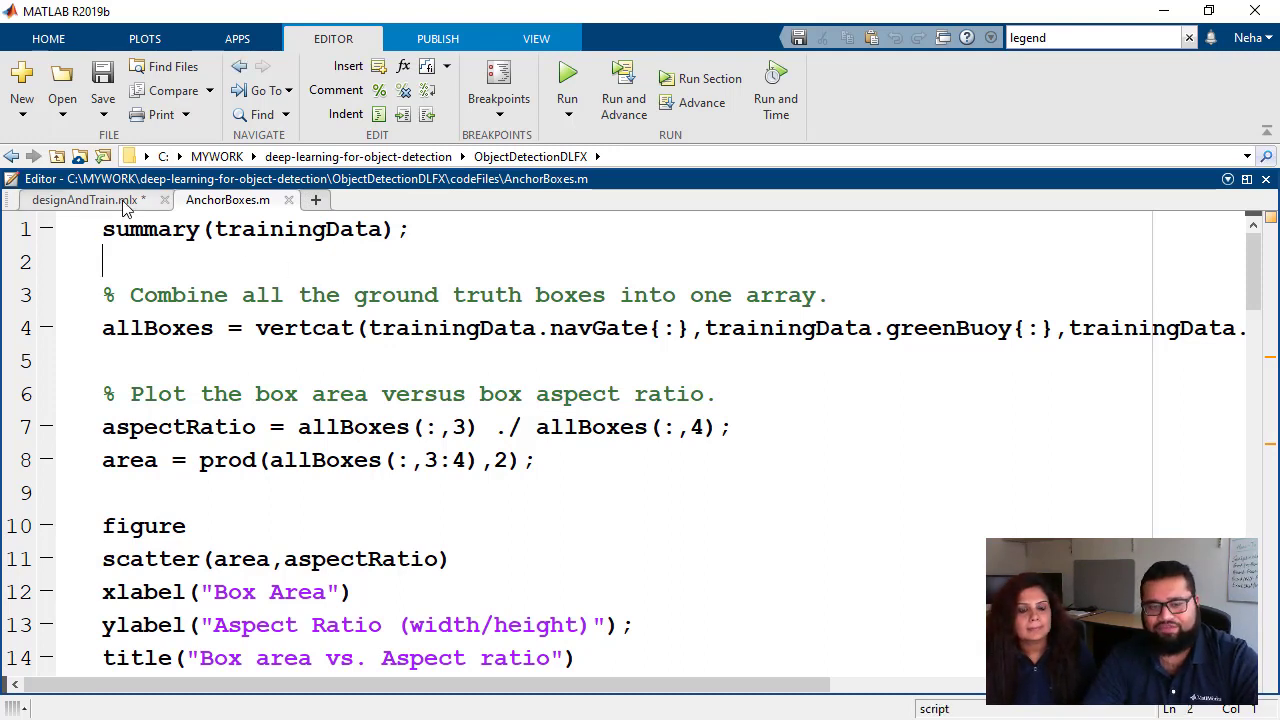
mouse_move(88, 199)
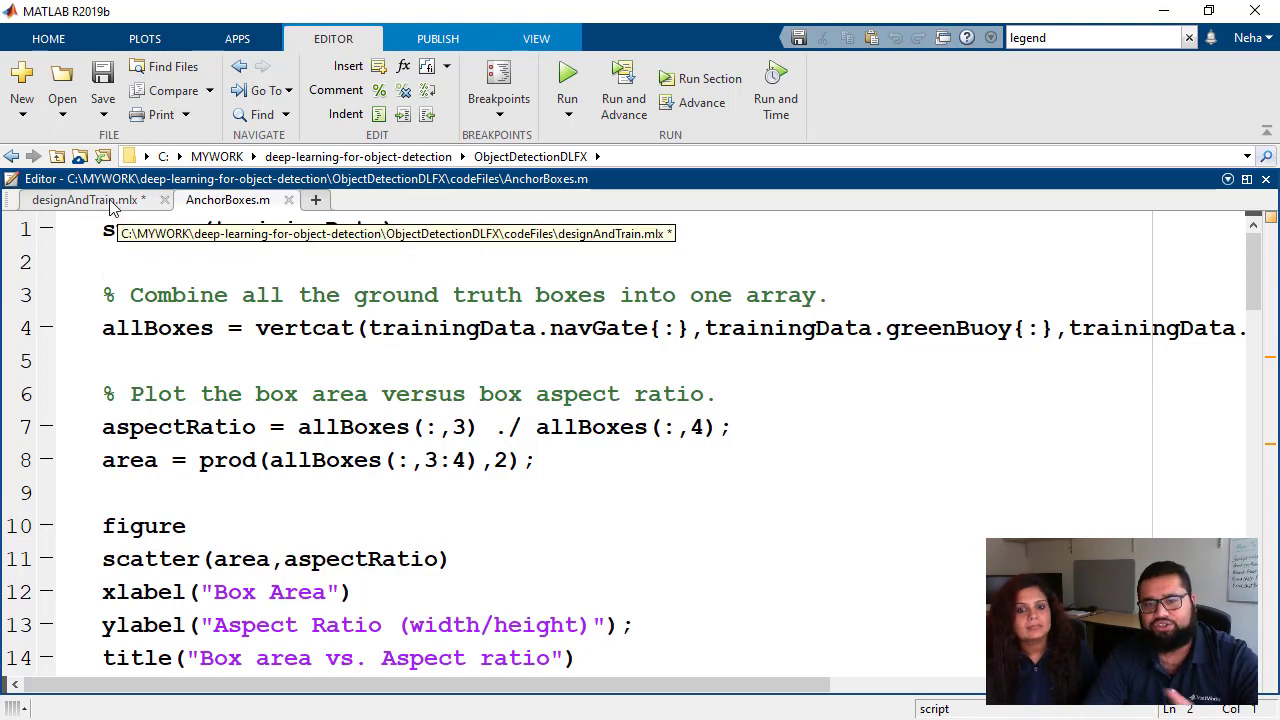
click(84, 199)
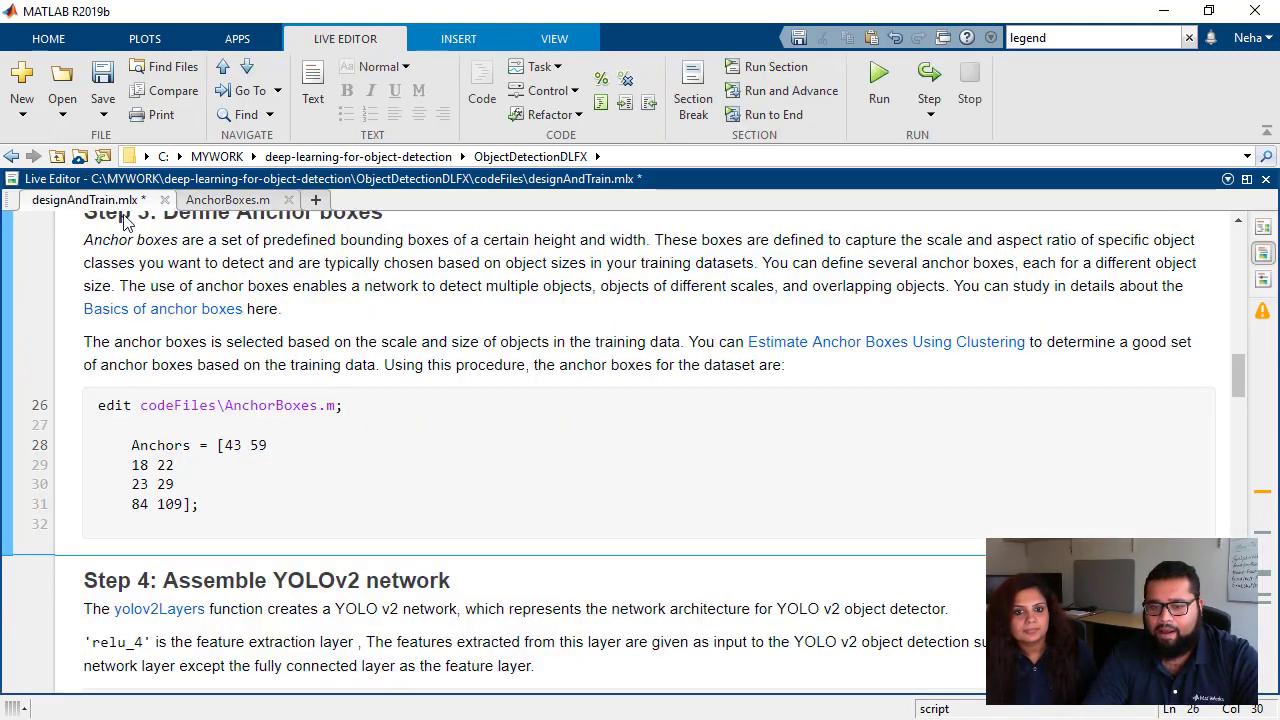
Step: Scroll past the anchor boxes to Step 4's yolov2Layers and analyzeNetwork lines
scroll(down, 3)
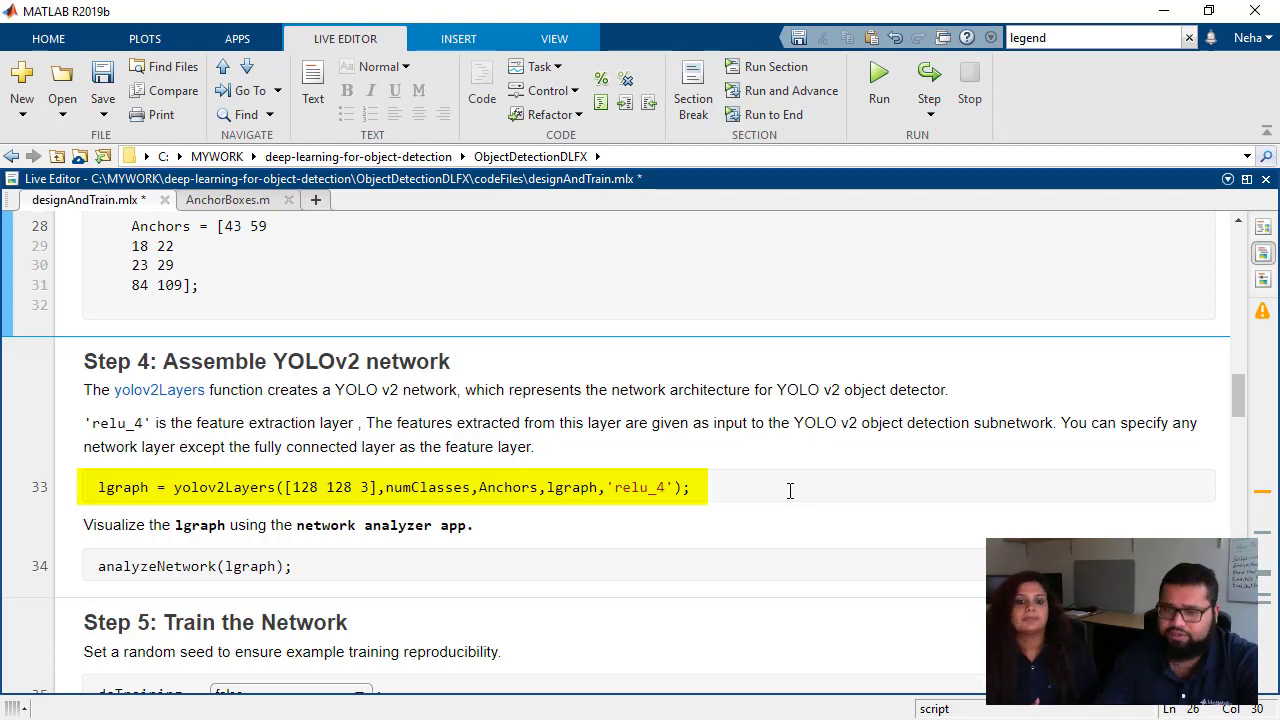
scroll(down, 3)
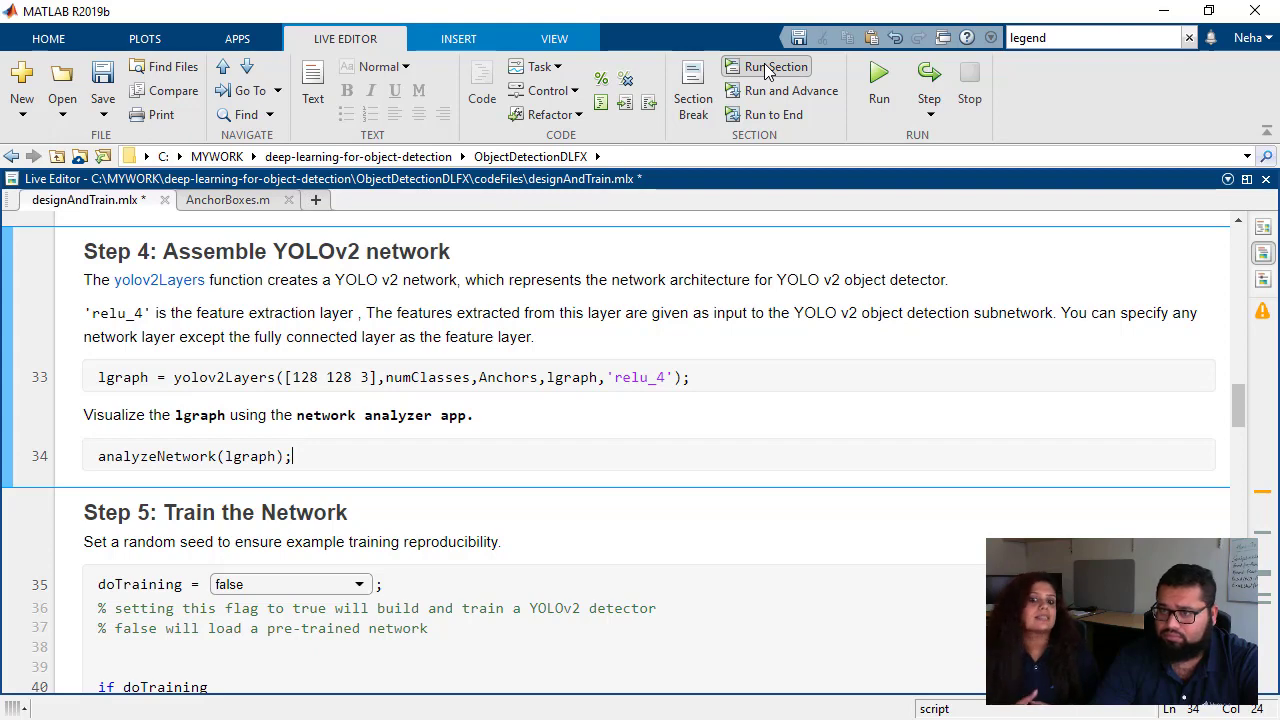
Step: Run Step 4 to build the YOLOv2 lgraph and show it in the Network Analyzer (25 layers, no errors)
click(775, 66)
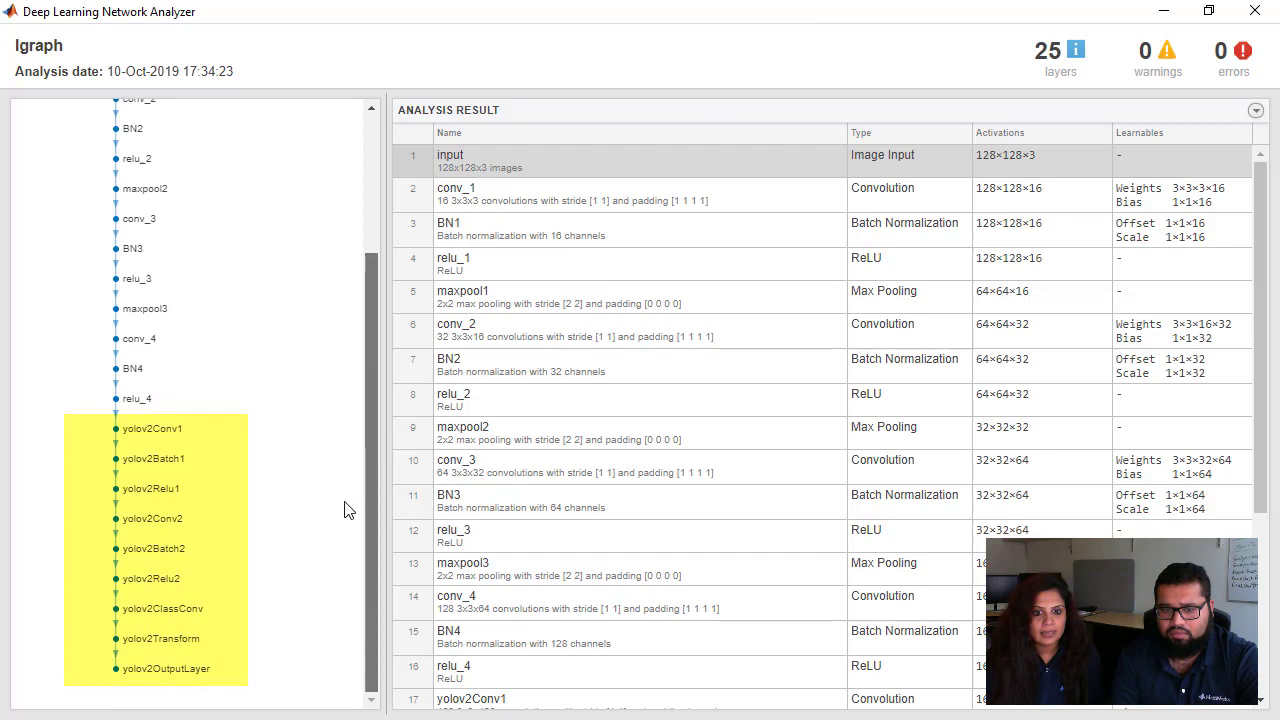
mouse_move(126, 446)
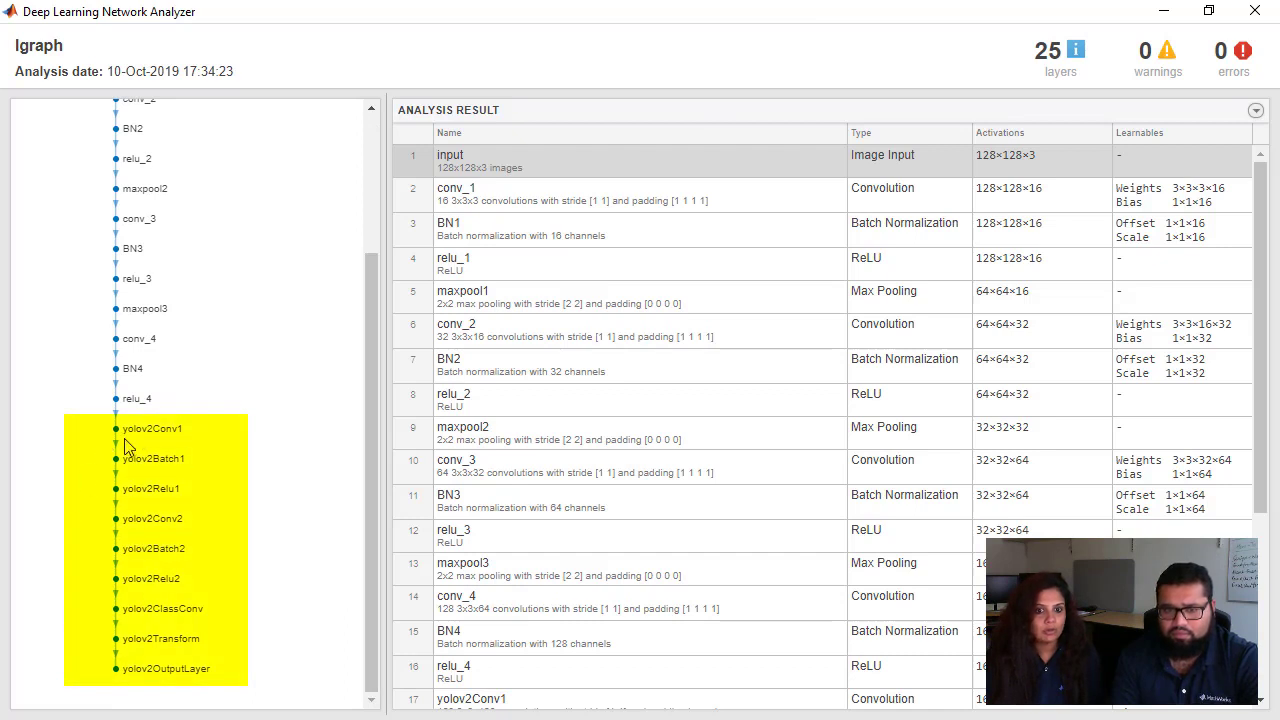
click(160, 638)
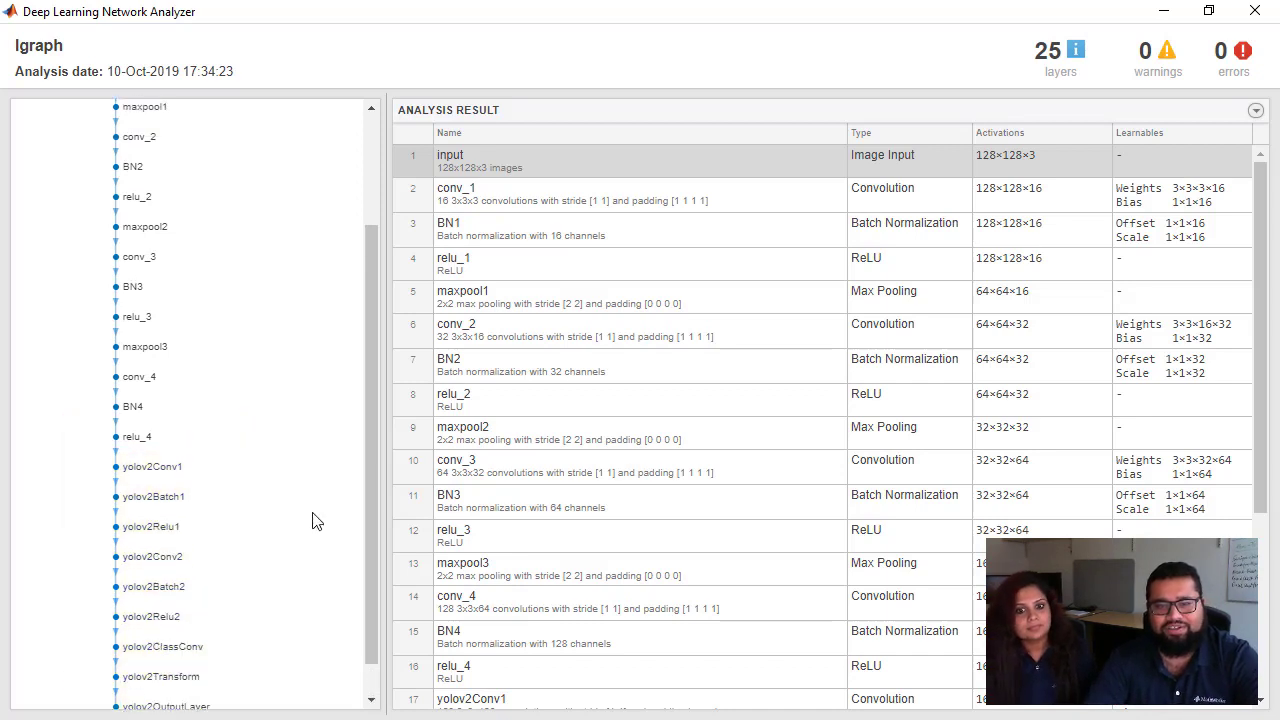
scroll(up, 3)
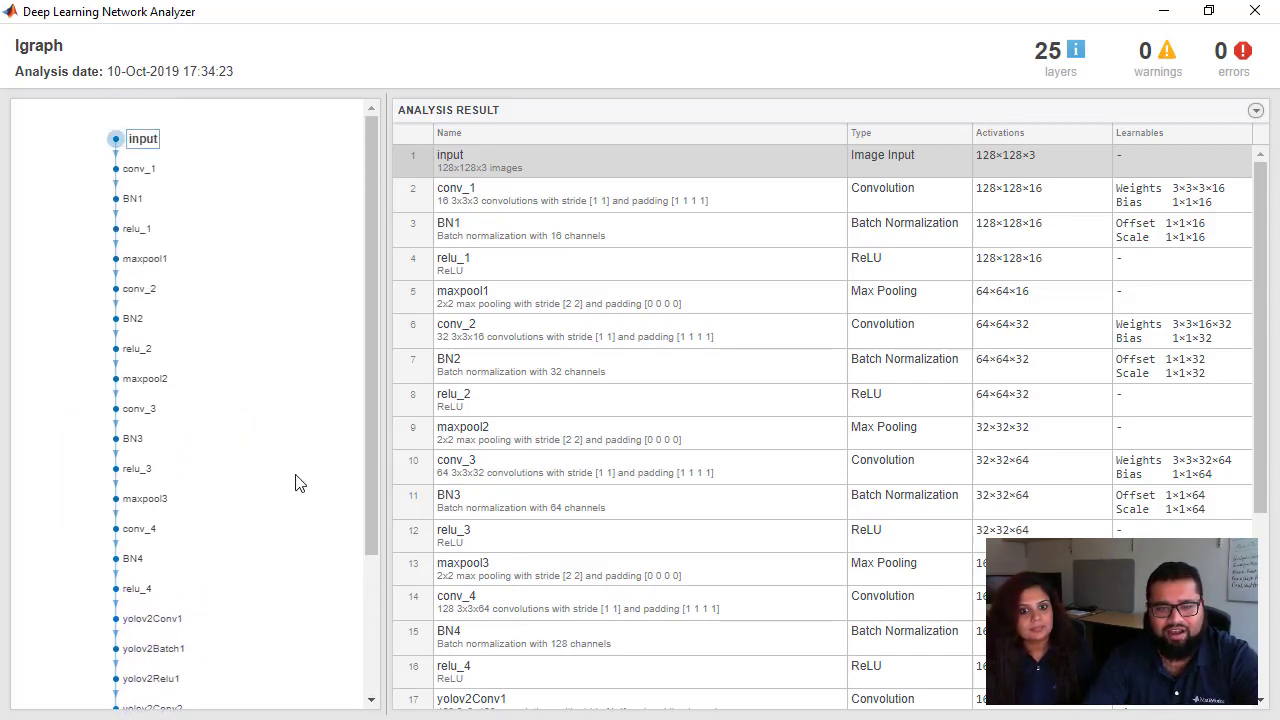
mouse_move(185, 181)
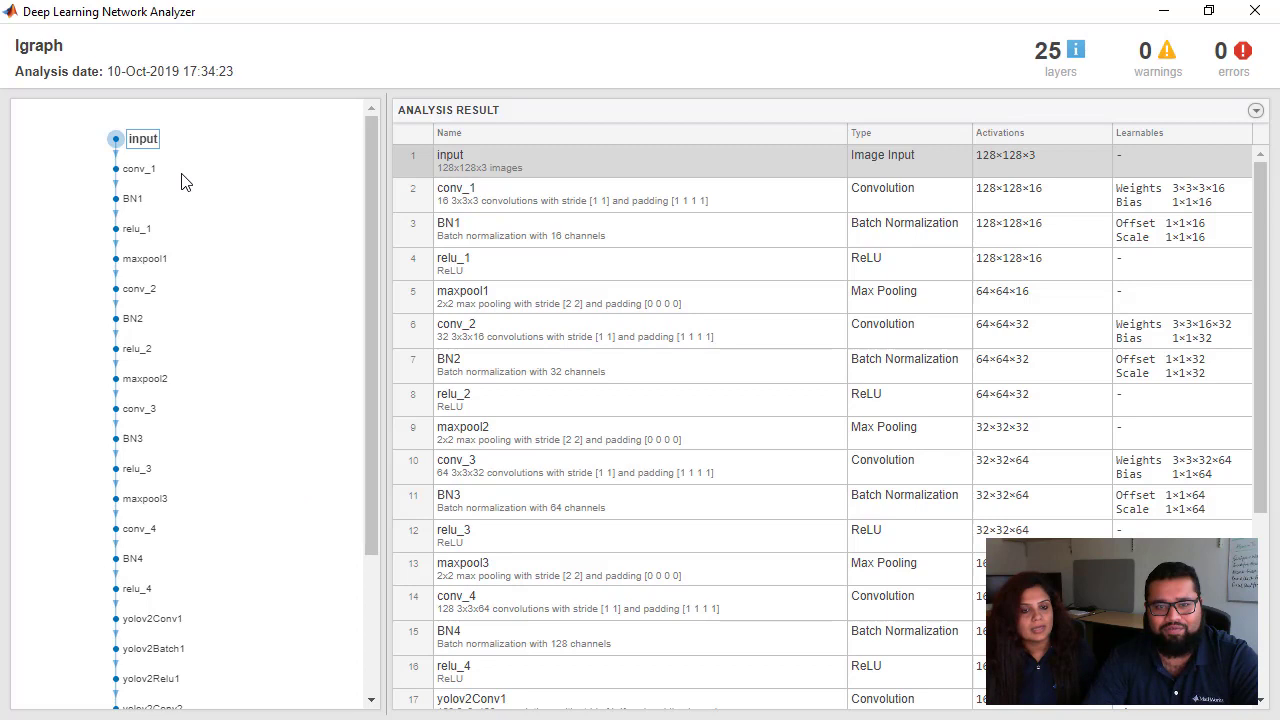
mouse_move(183, 253)
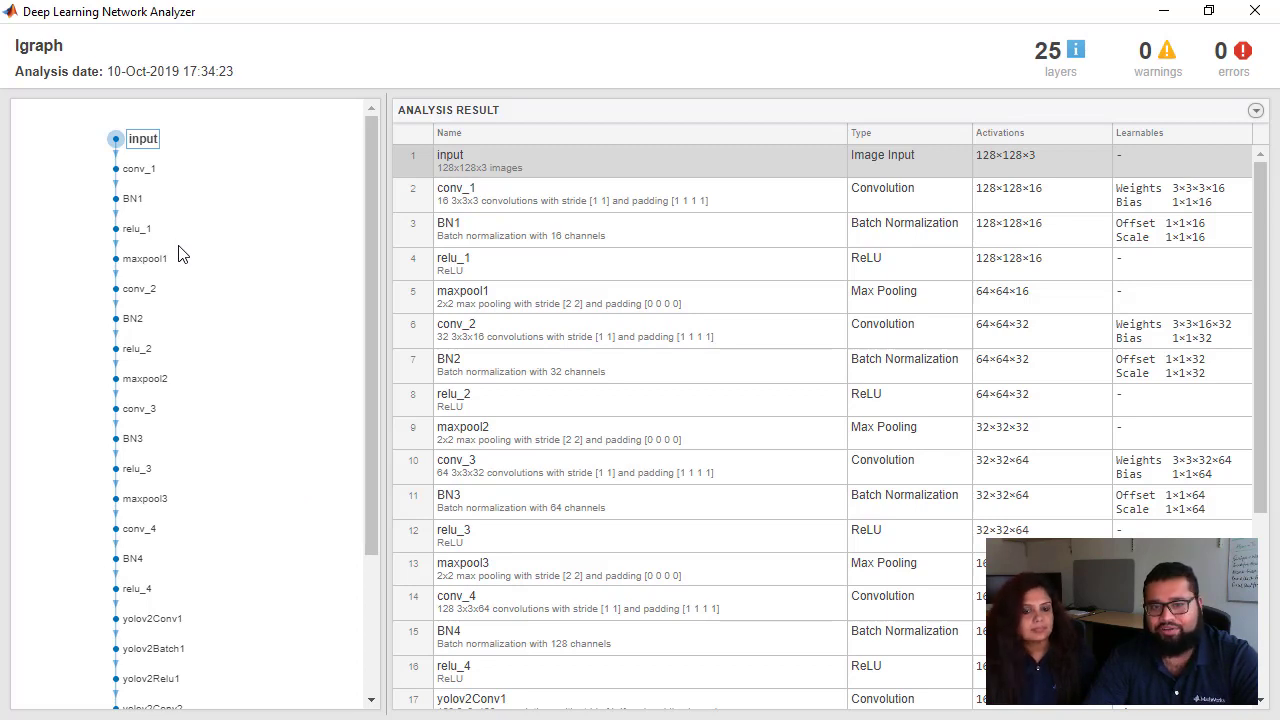
mouse_move(440, 476)
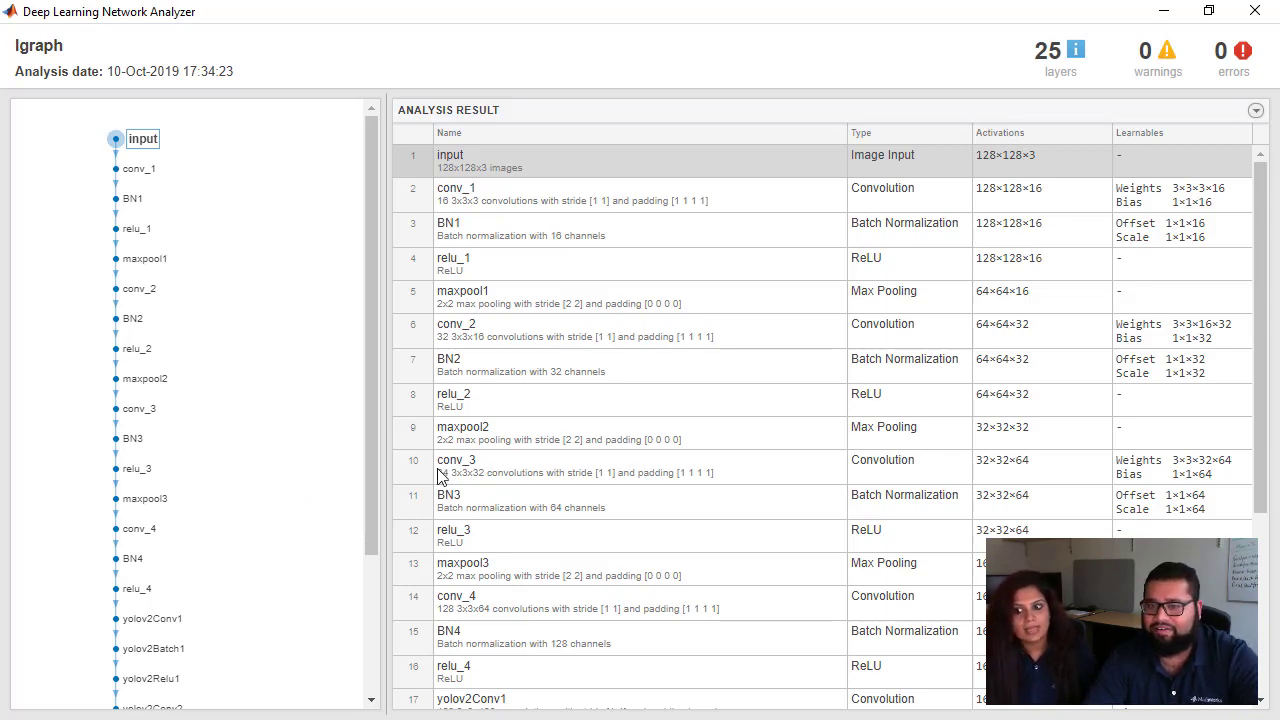
mouse_move(675, 298)
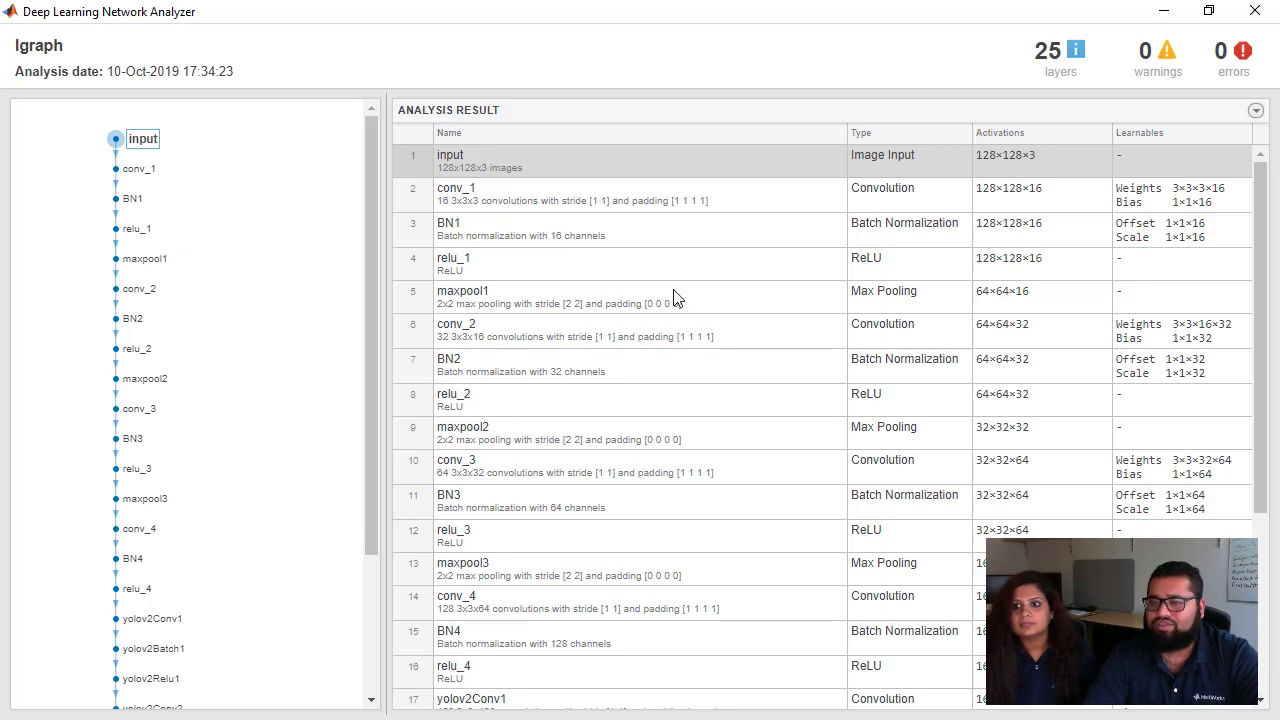
scroll(down, 3)
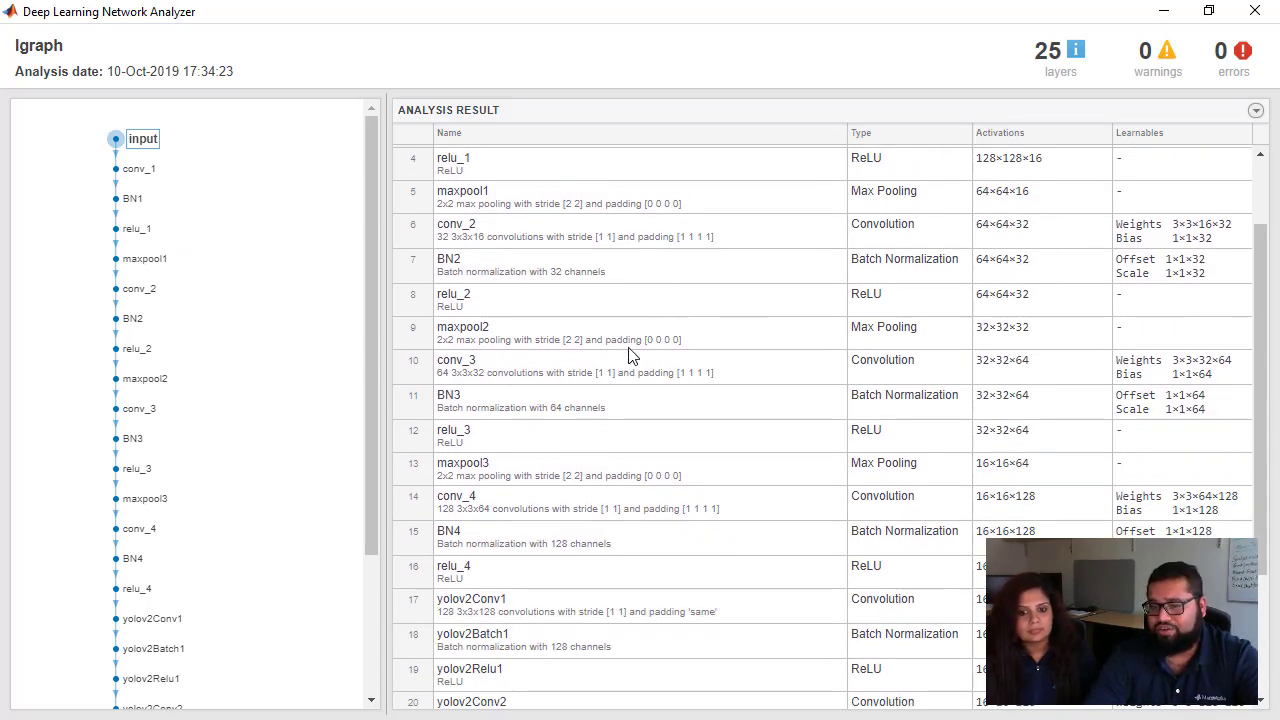
scroll(down, 3)
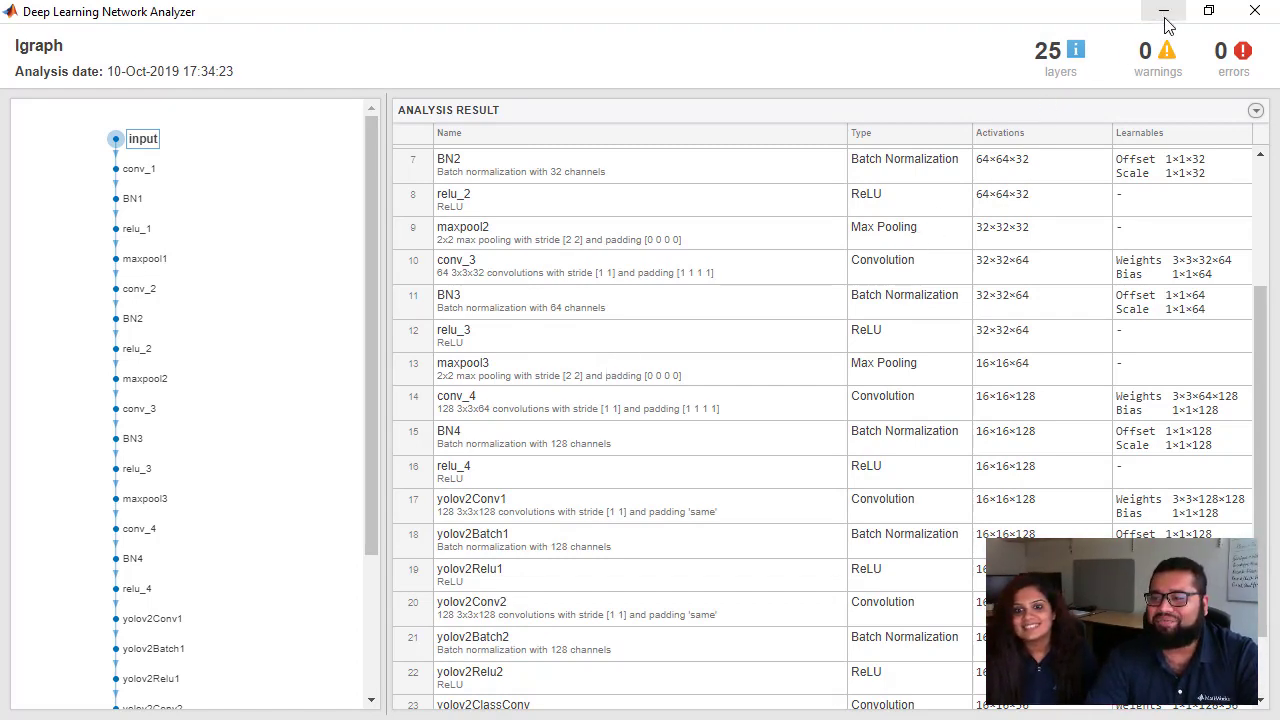
Step: Minimize the Network Analyzer and scroll to Step 5's doTraining flag, rng seed and trainingOptions
click(1163, 11)
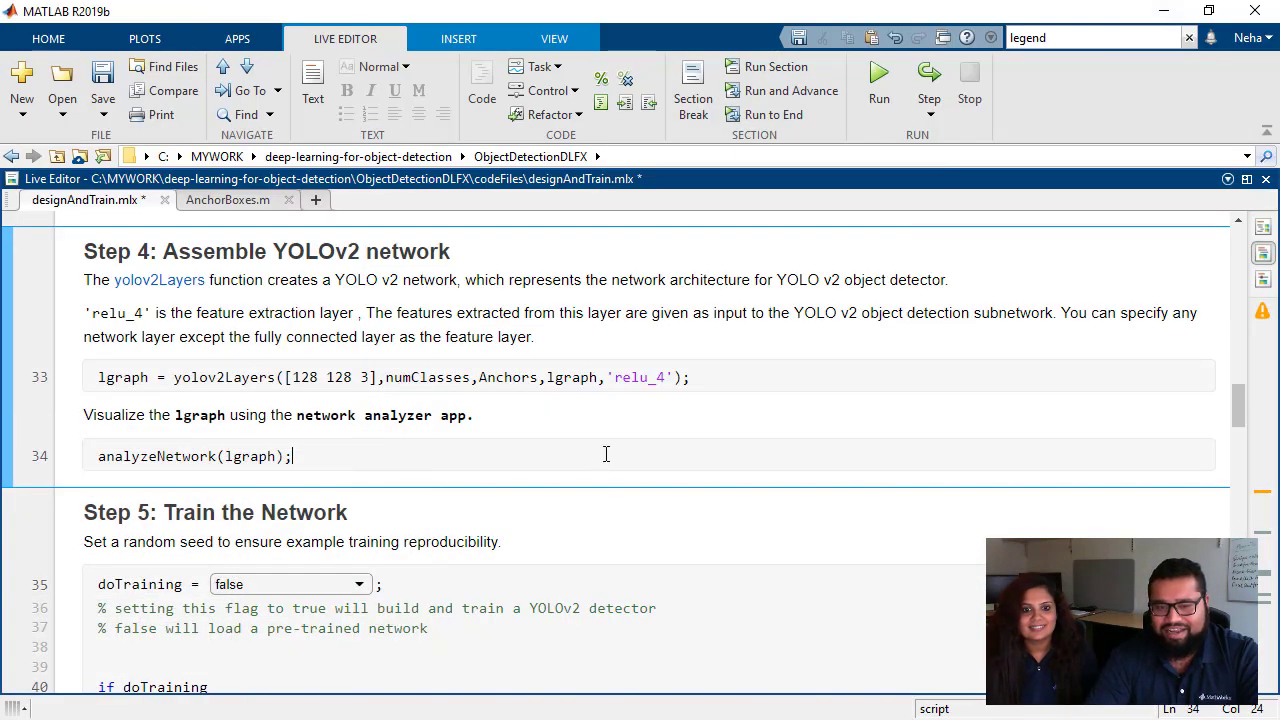
scroll(down, 3)
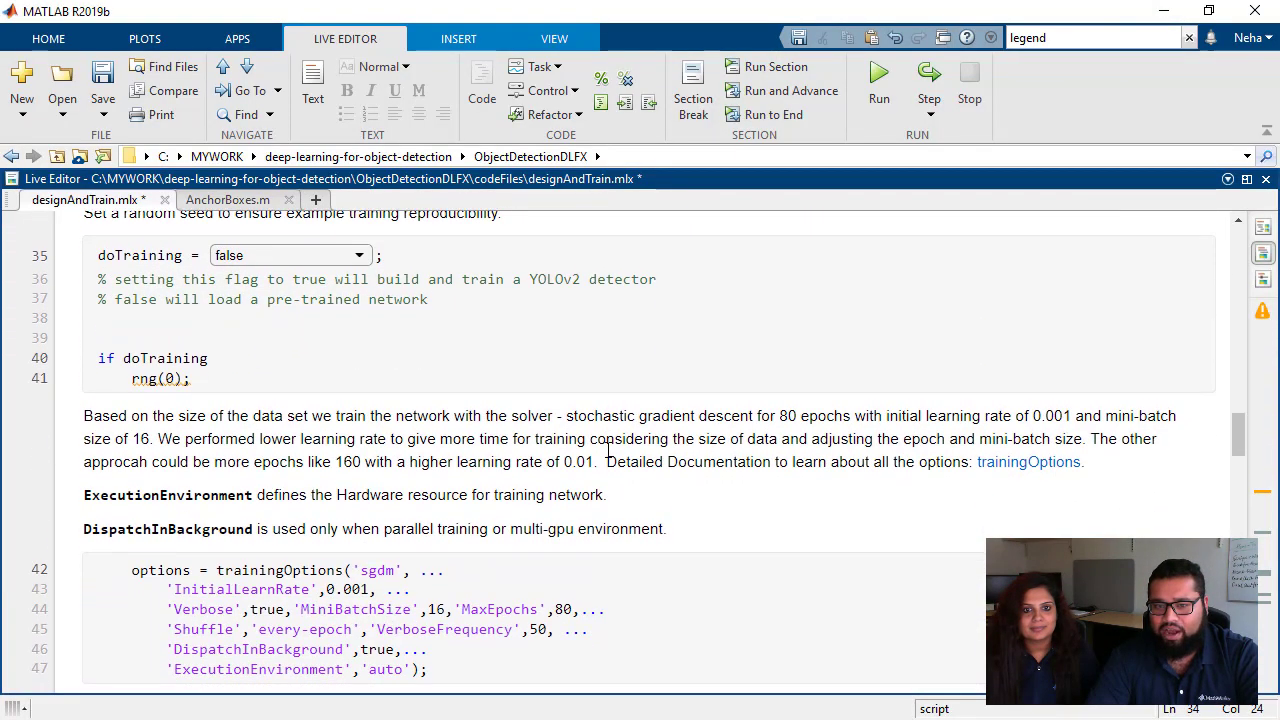
scroll(up, 3)
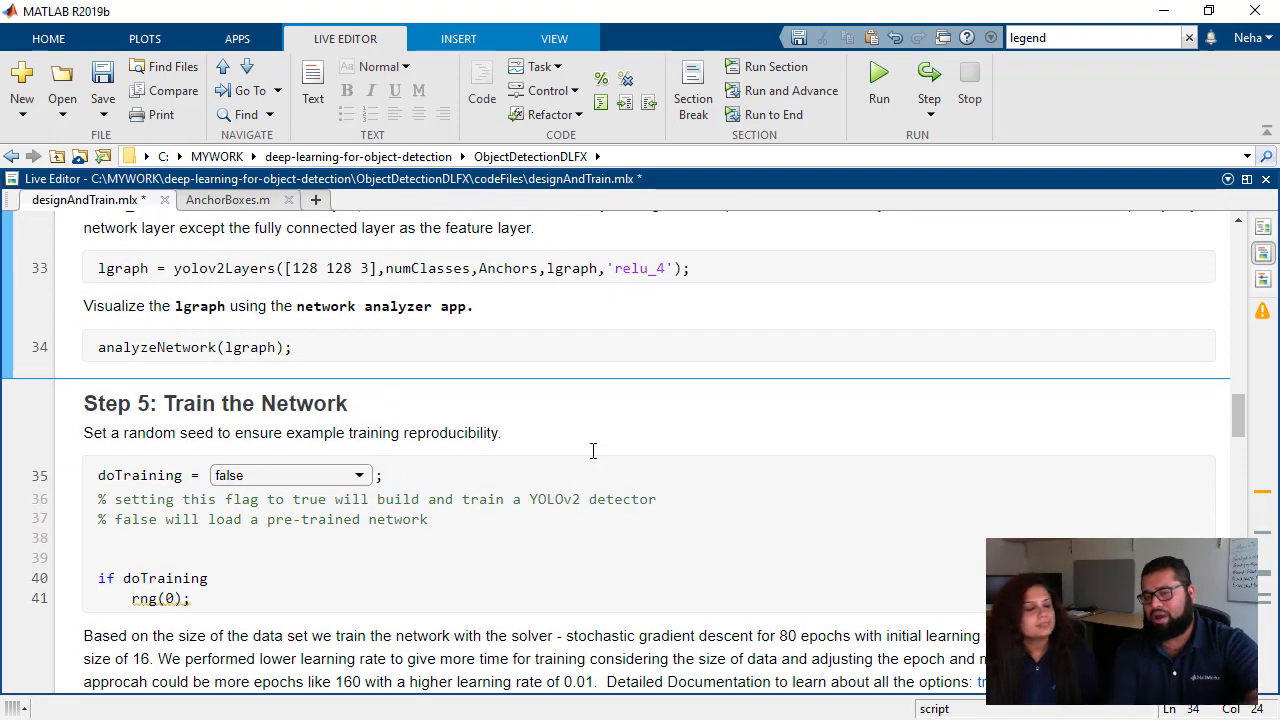
click(291, 347)
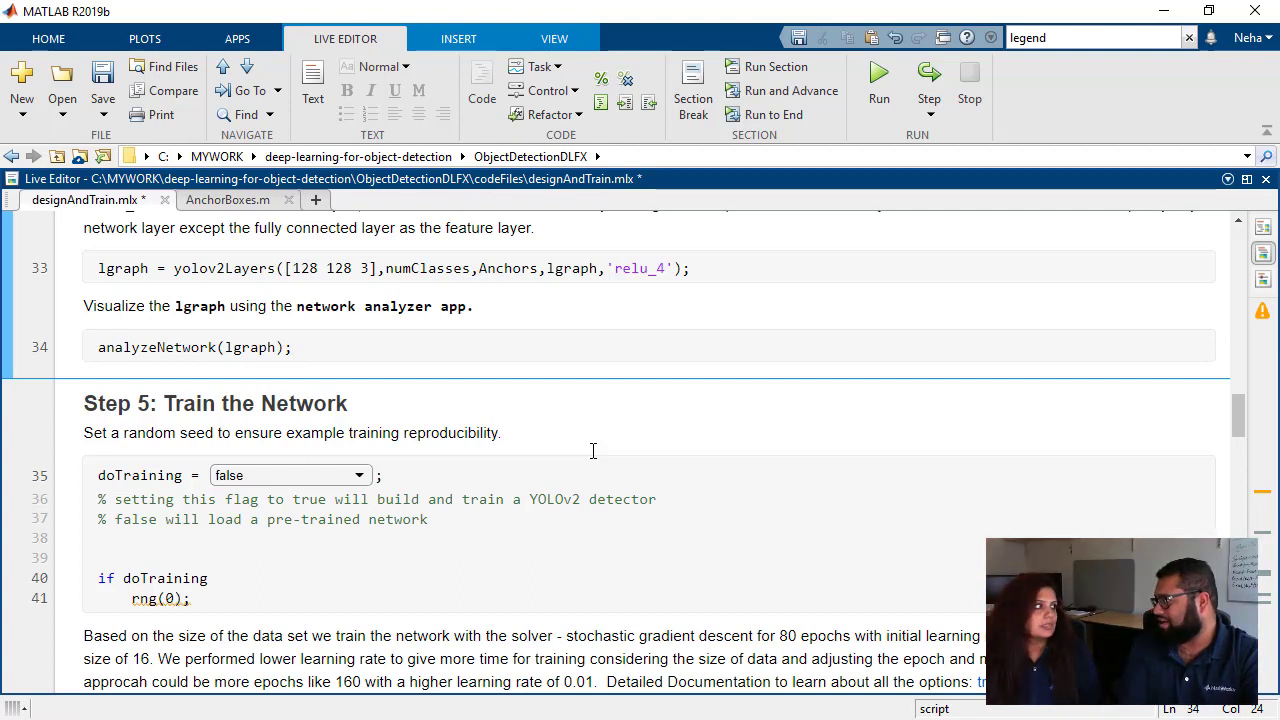
click(293, 347)
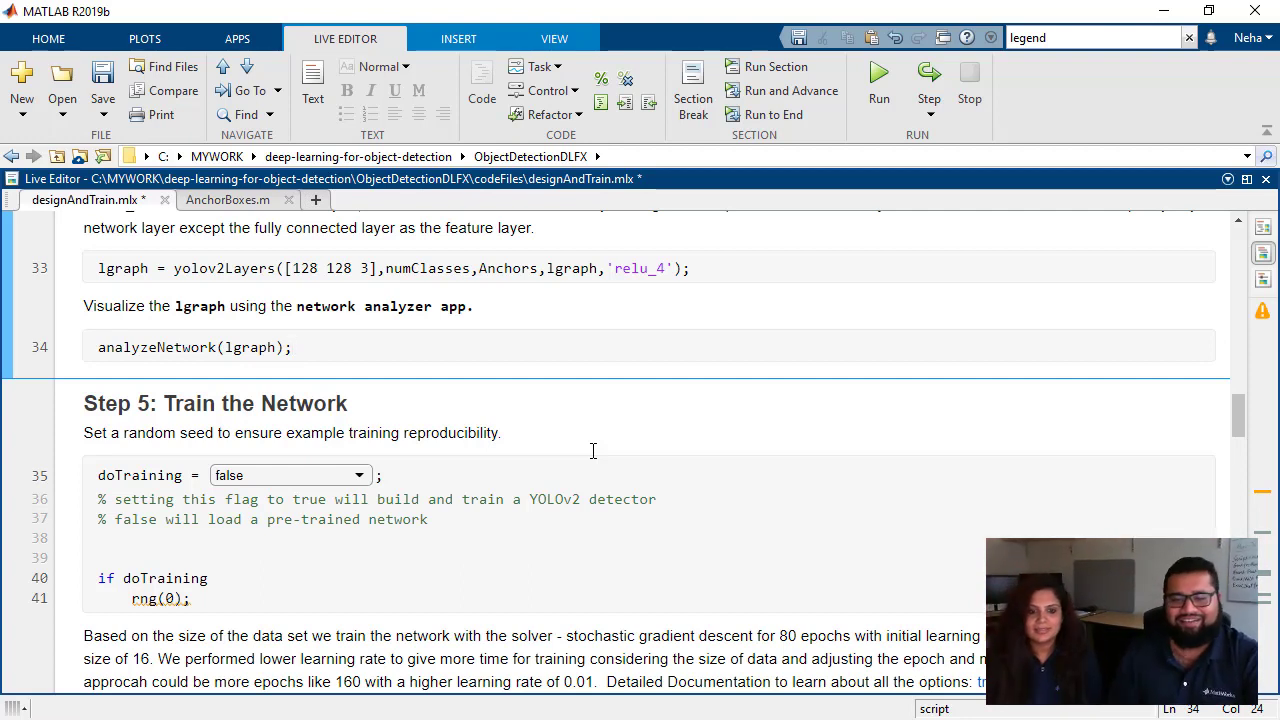
mouse_move(727, 501)
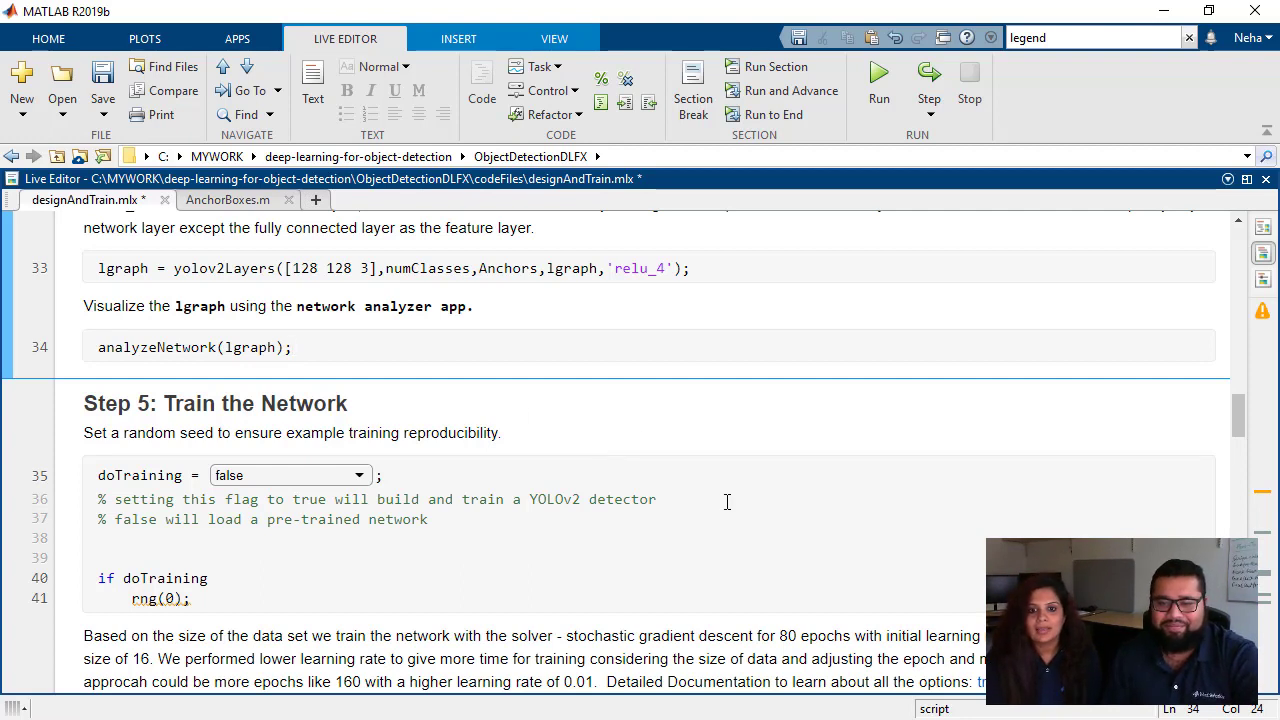
scroll(down, 3)
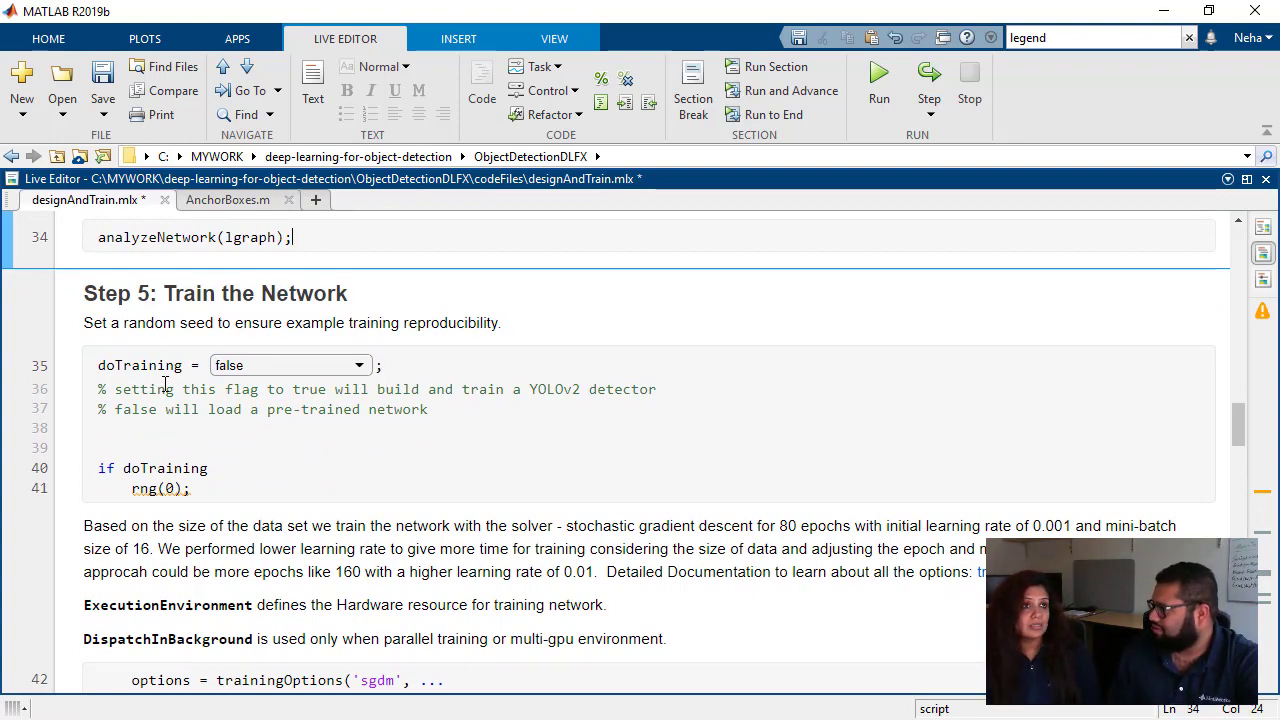
scroll(down, 3)
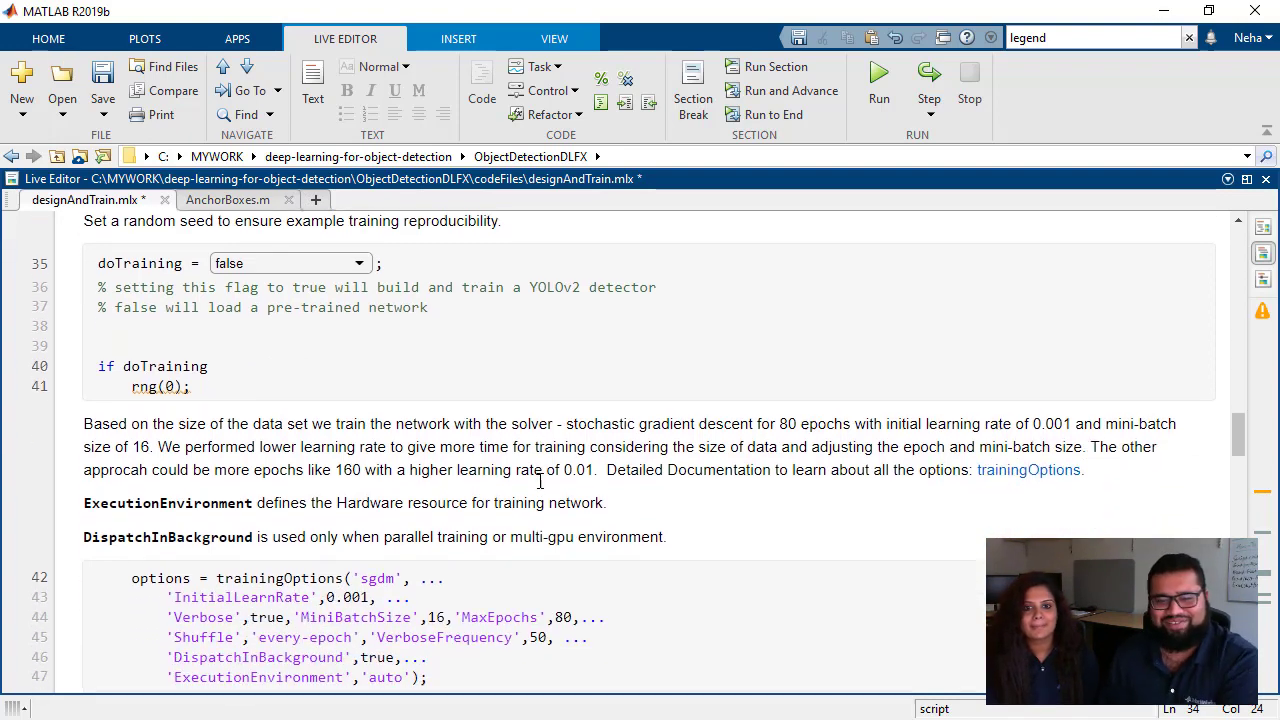
scroll(down, 3)
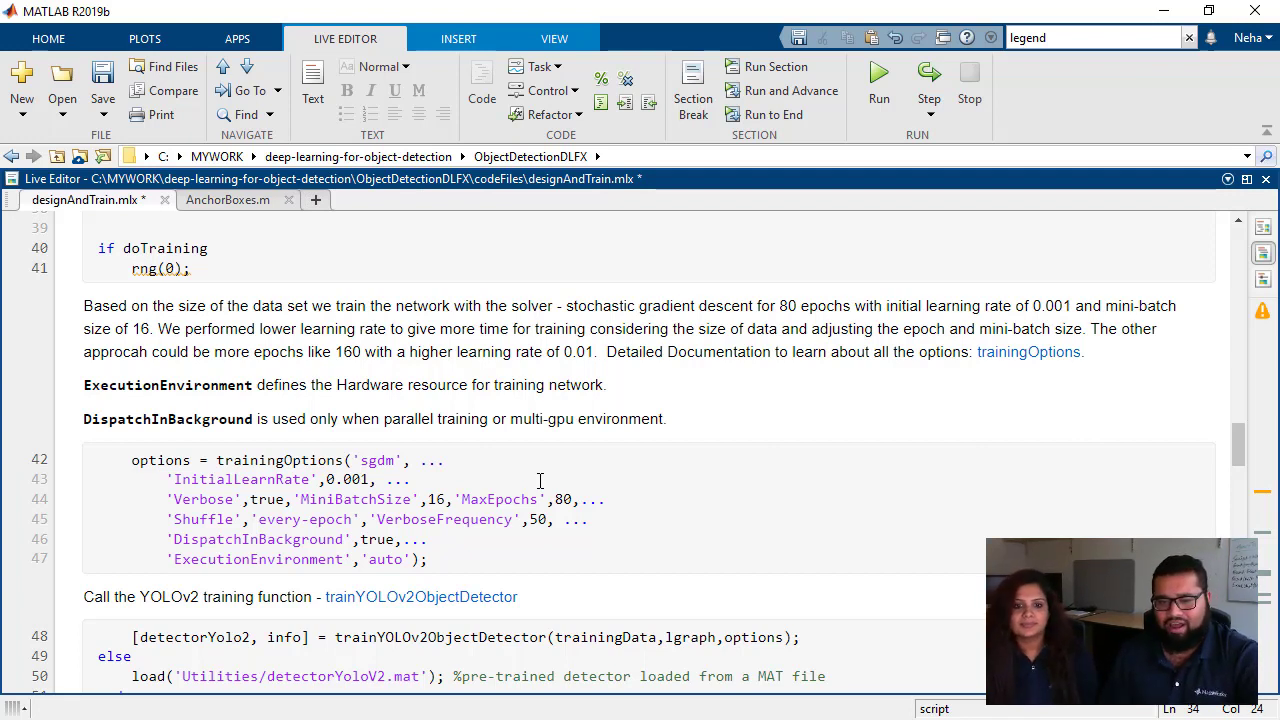
scroll(down, 3)
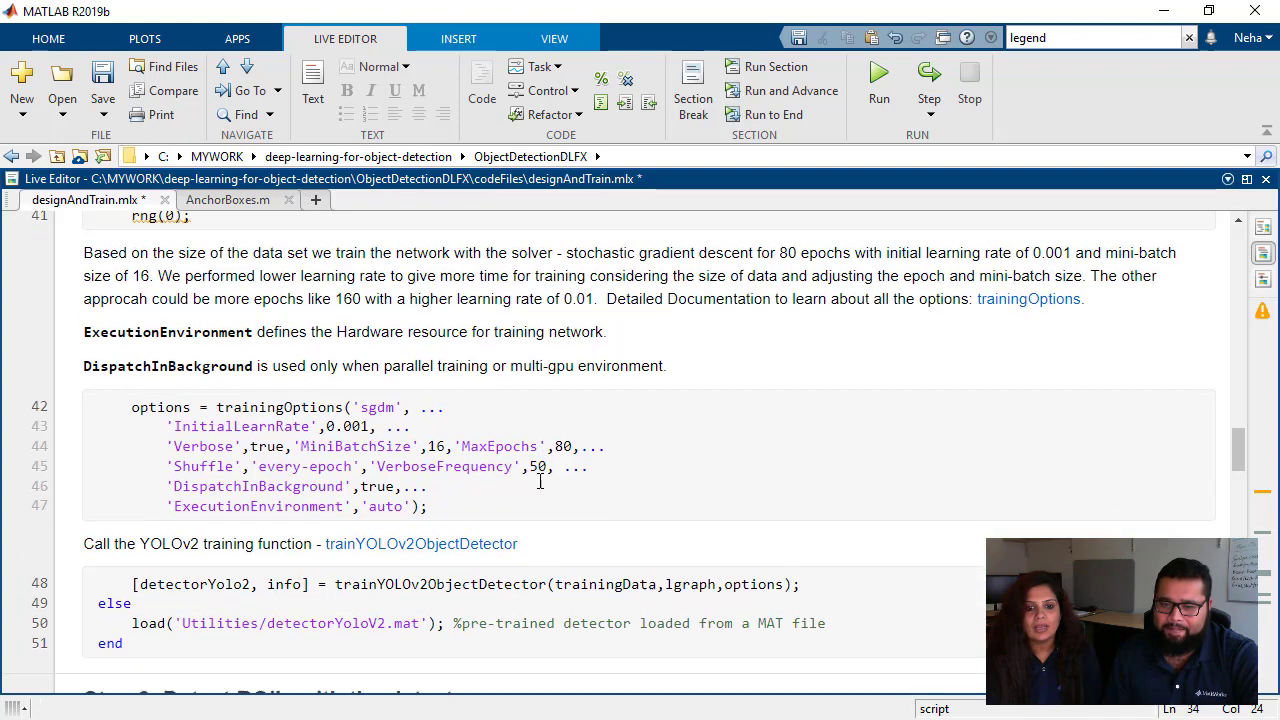
scroll(down, 3)
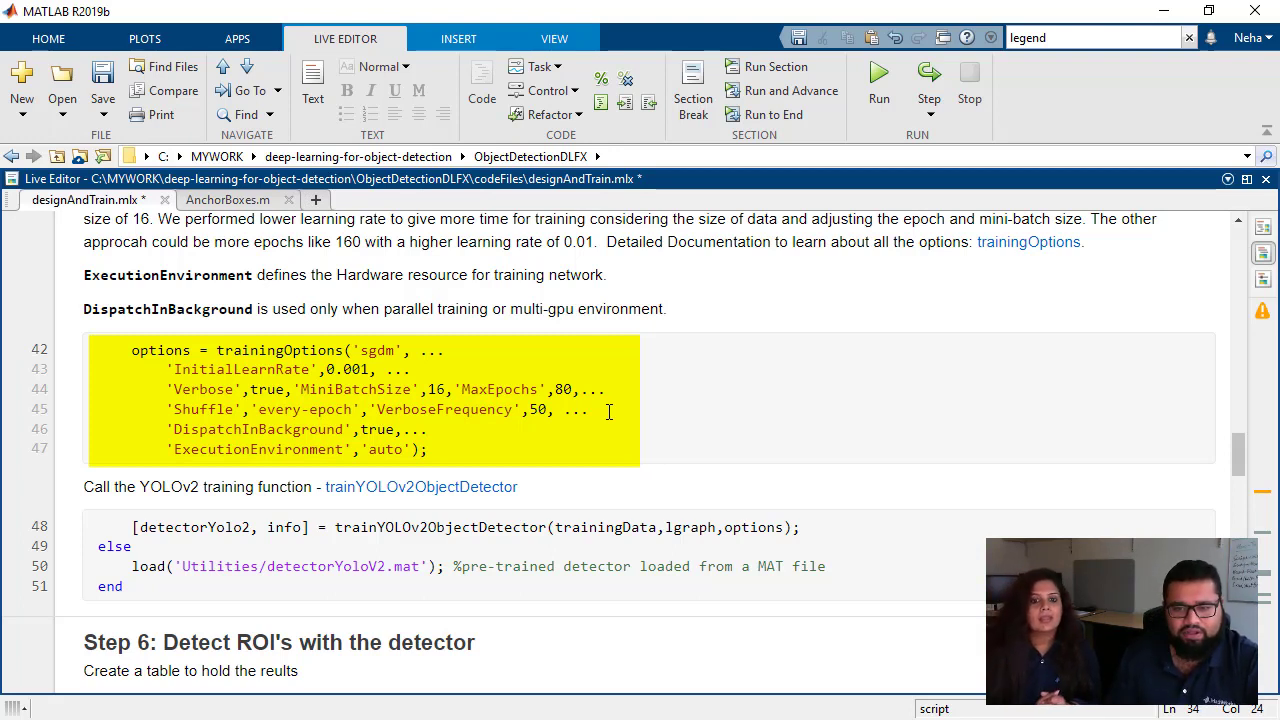
click(610, 410)
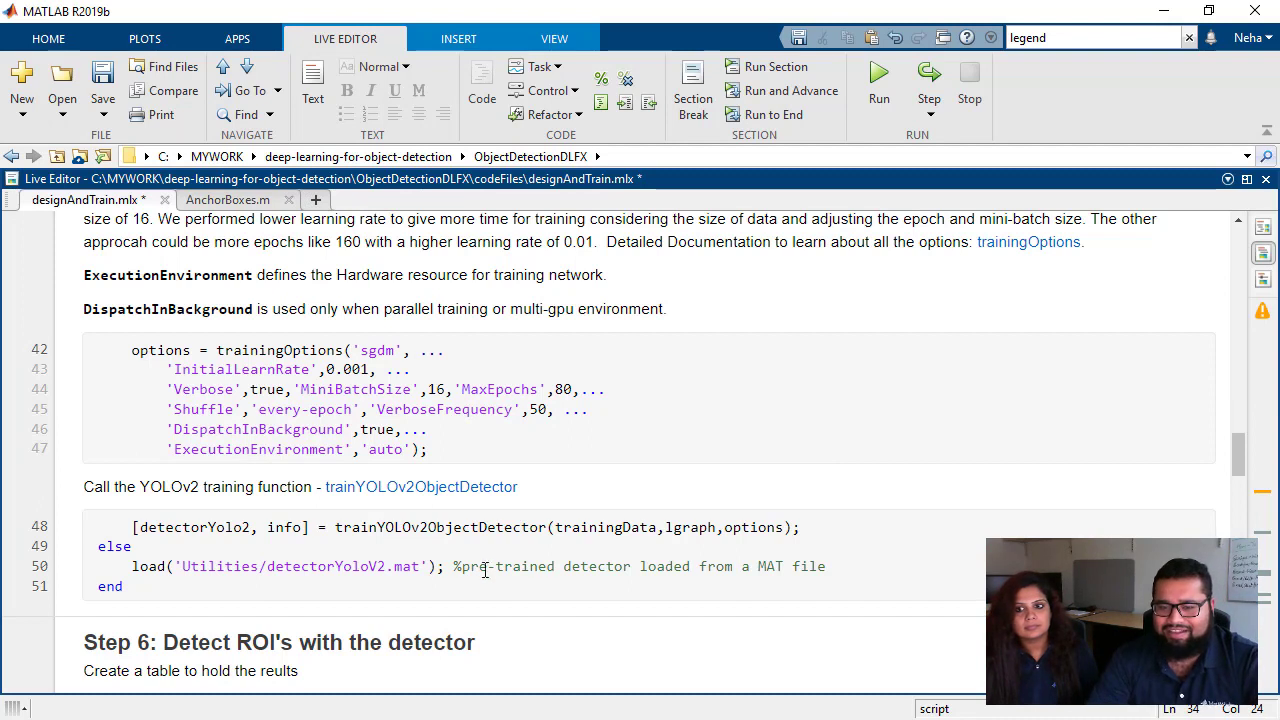
mouse_move(545, 607)
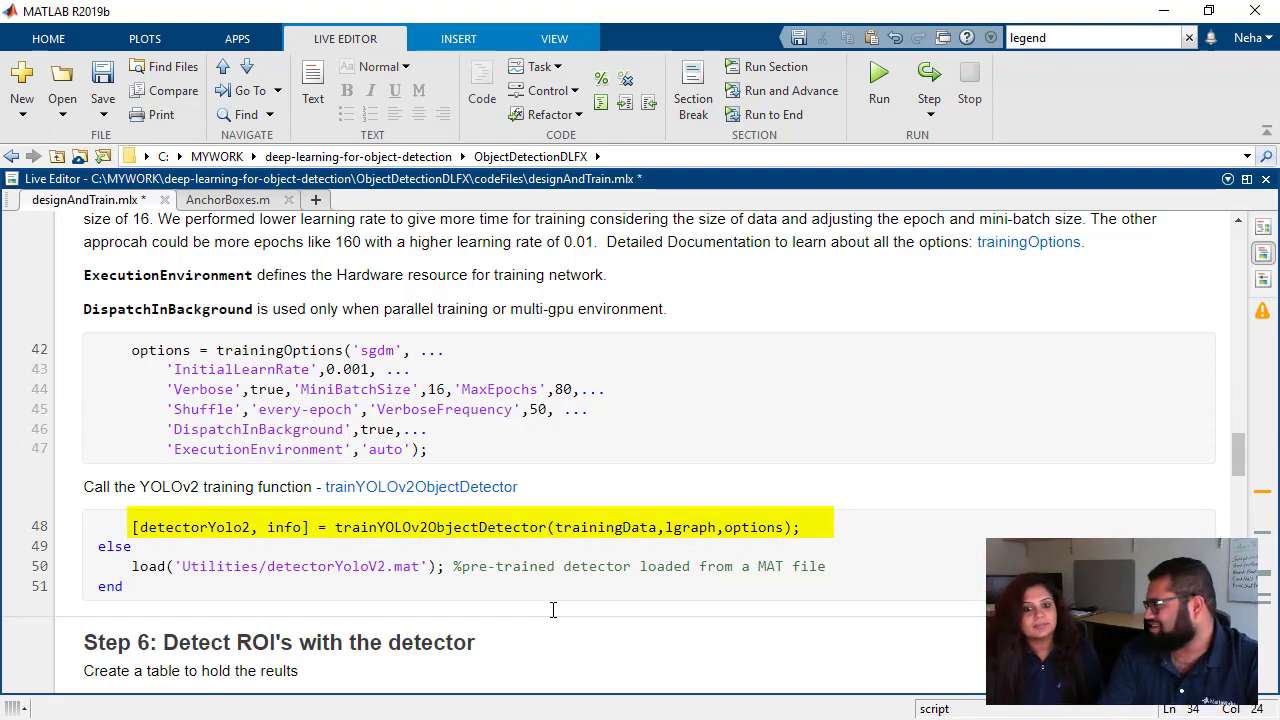
mouse_move(538, 600)
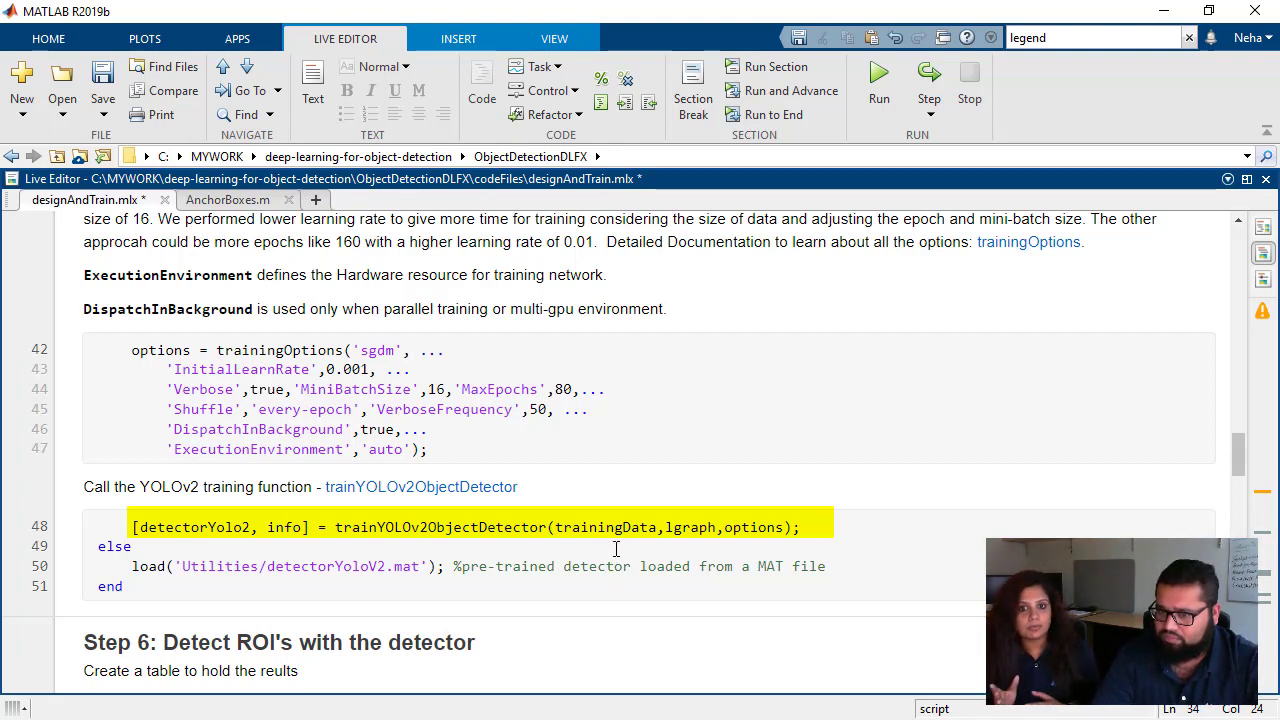
mouse_move(615, 527)
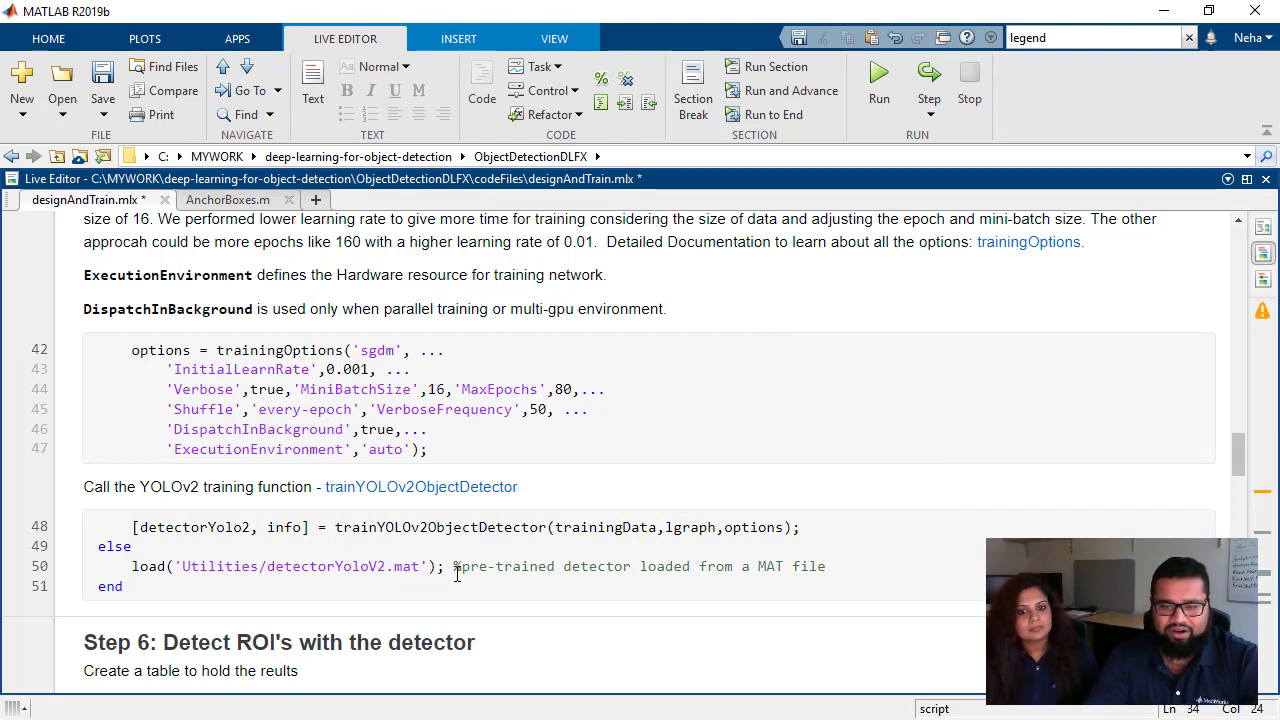
Step: Place the caret in the pre-trained detector load line and scroll to Step 6's detection loop
click(448, 566)
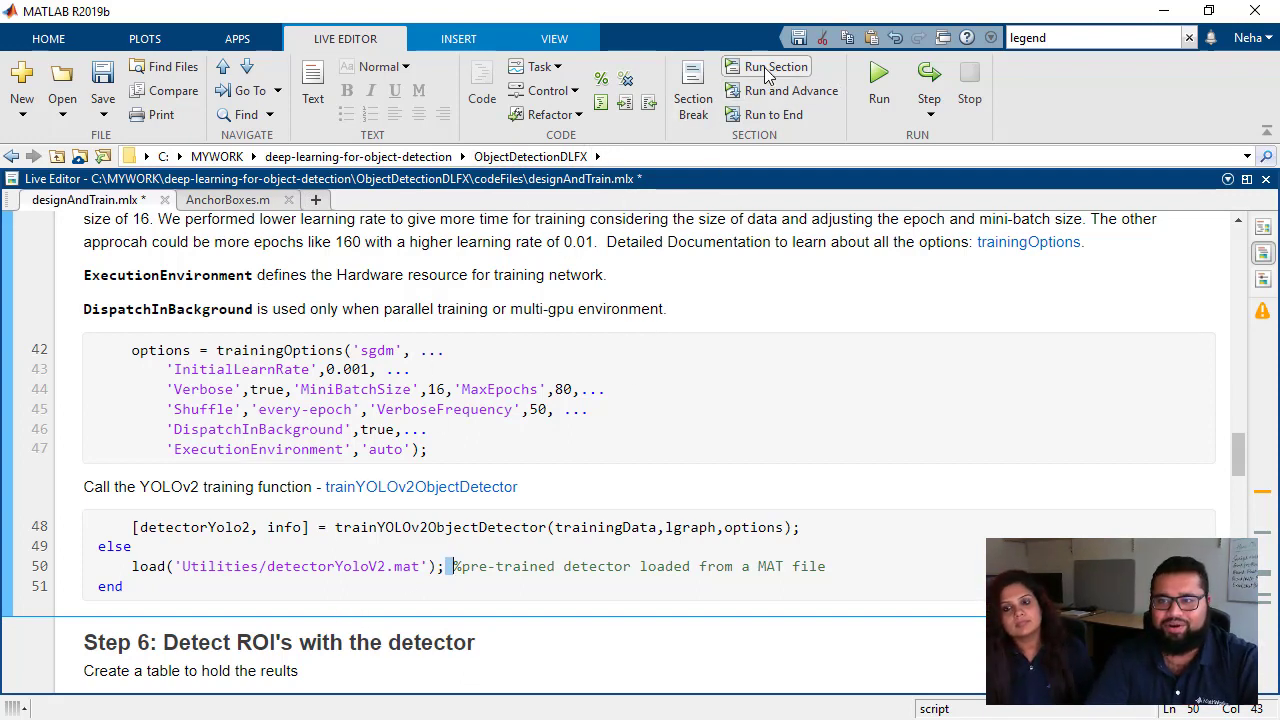
mouse_move(775, 67)
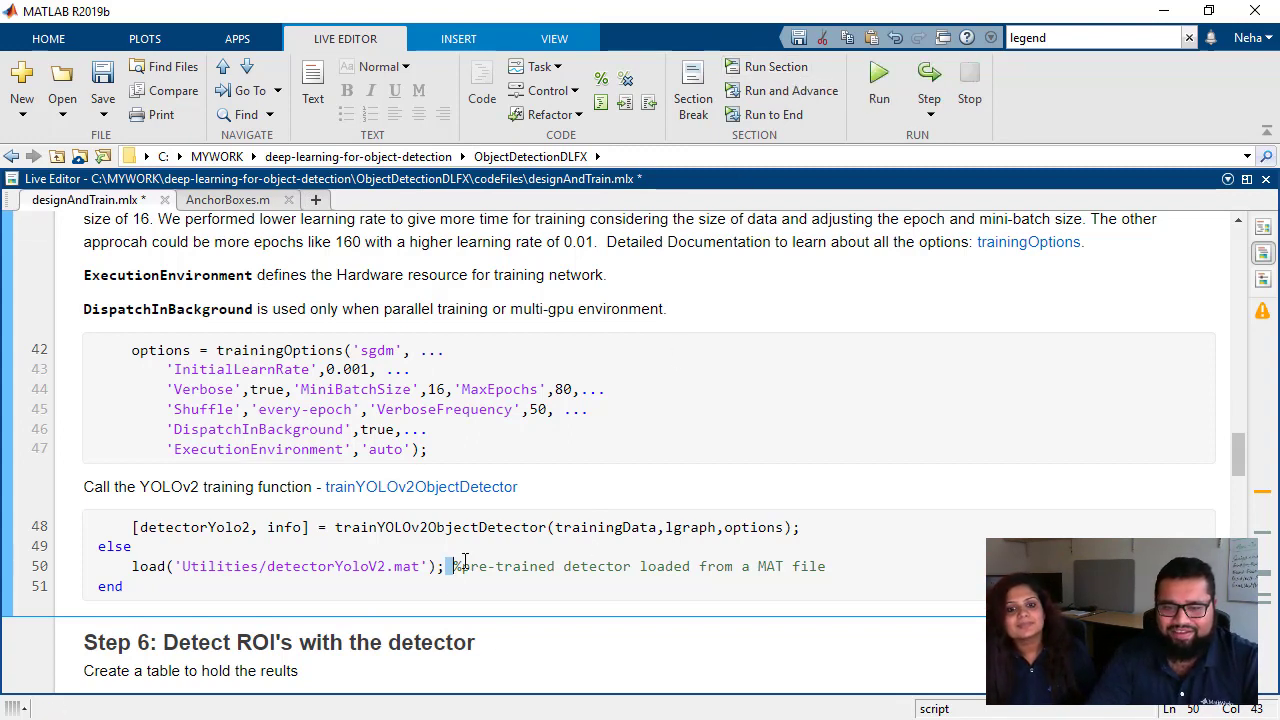
scroll(down, 3)
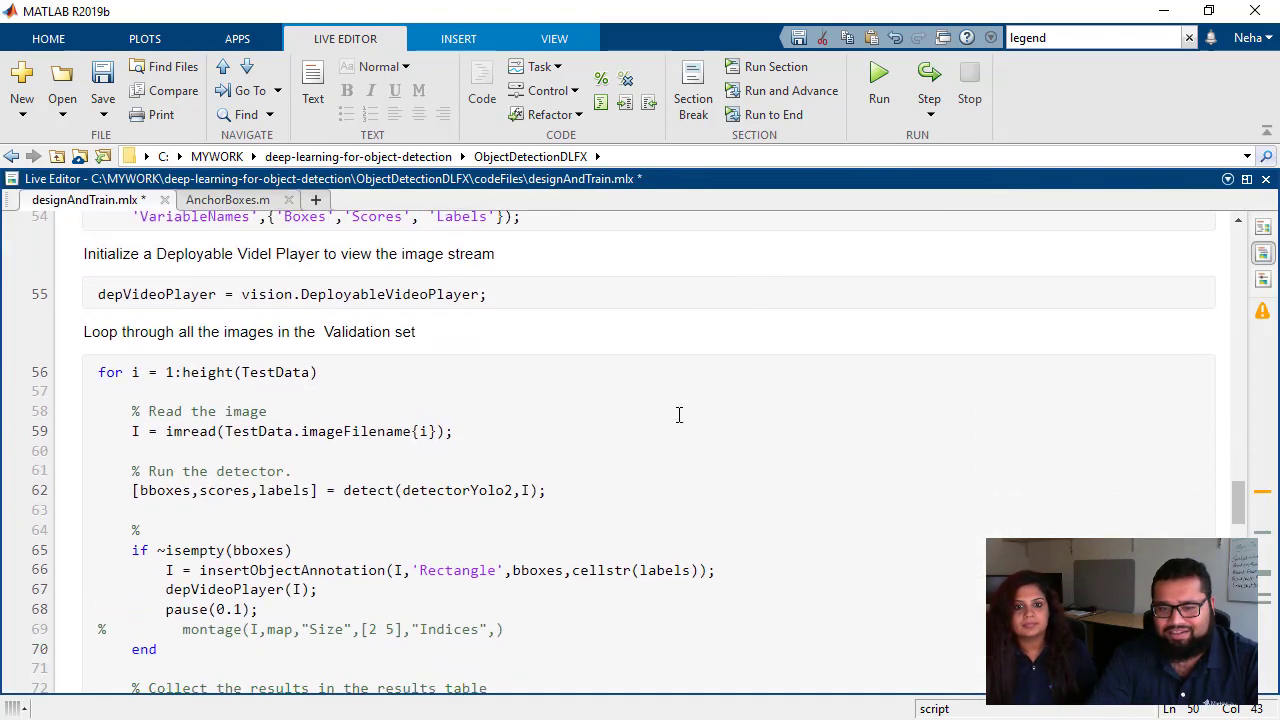
Step: Place the caret in the Step 6 detection section so the script runs detection and evaluation at threshold 0.2
scroll(up, 3)
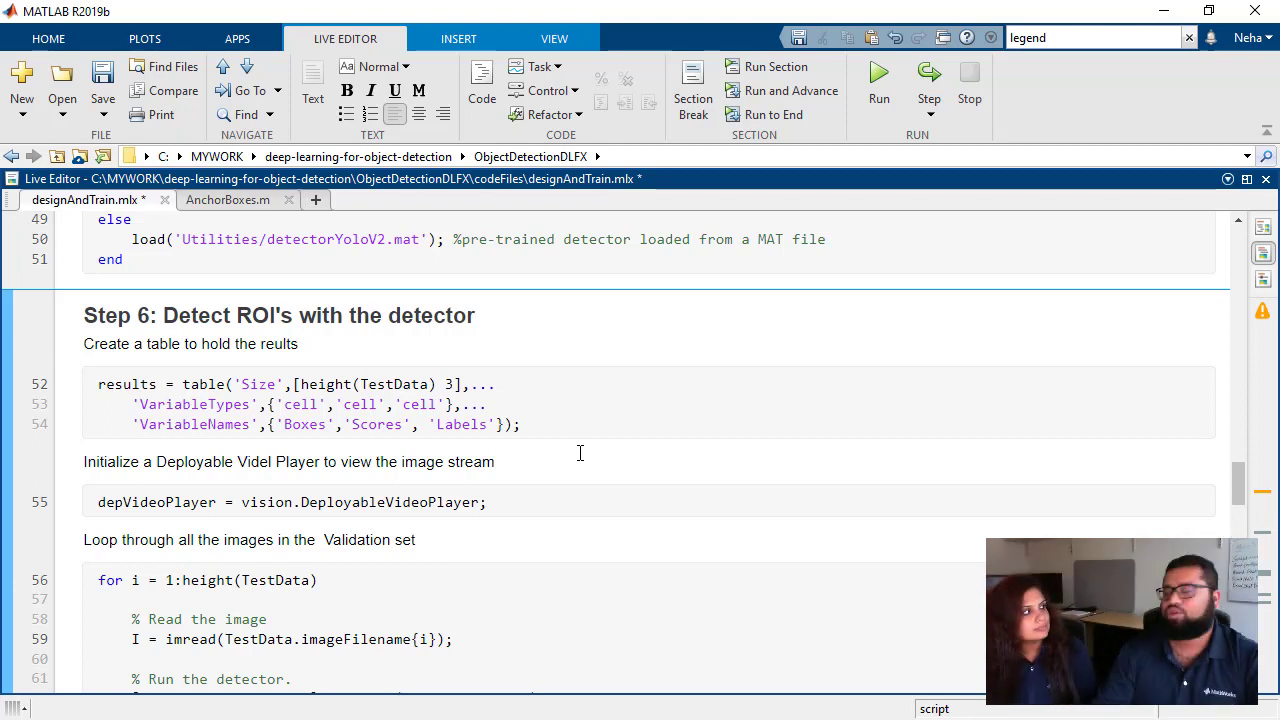
click(297, 343)
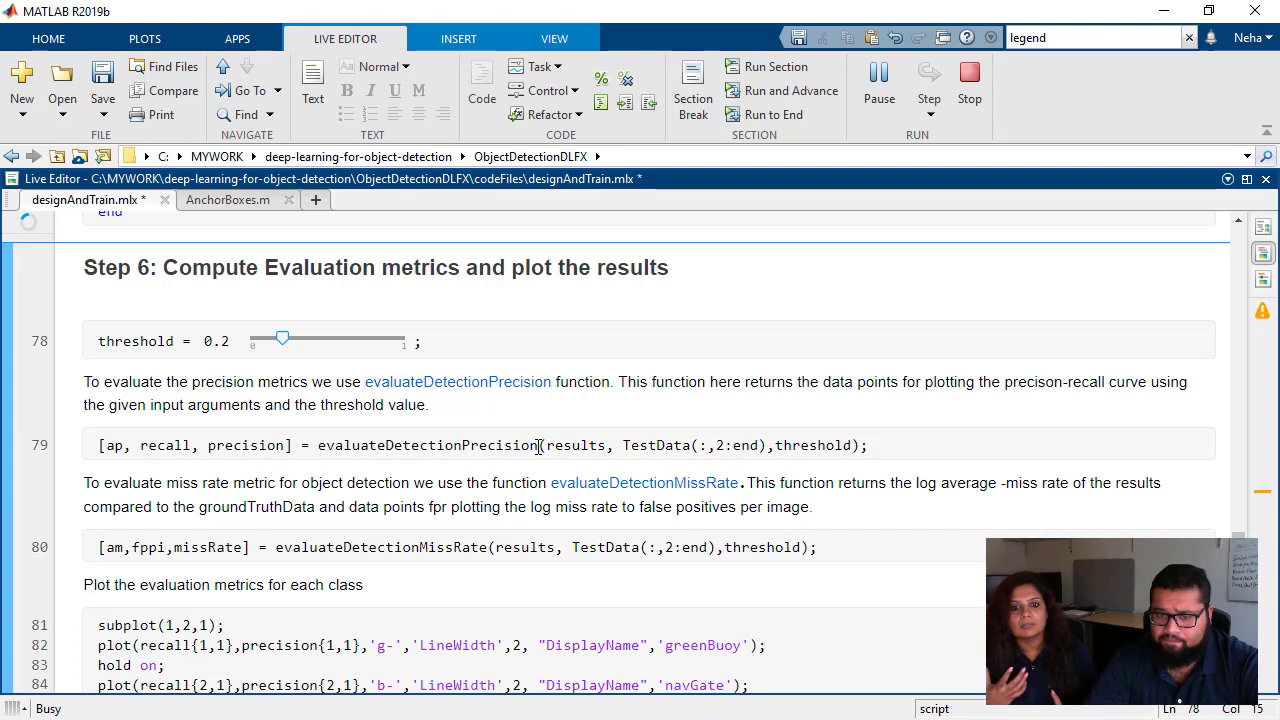
Step: Scroll the Live Editor output to the average precision/log miss-rate values and four-class plots
scroll(down, 3)
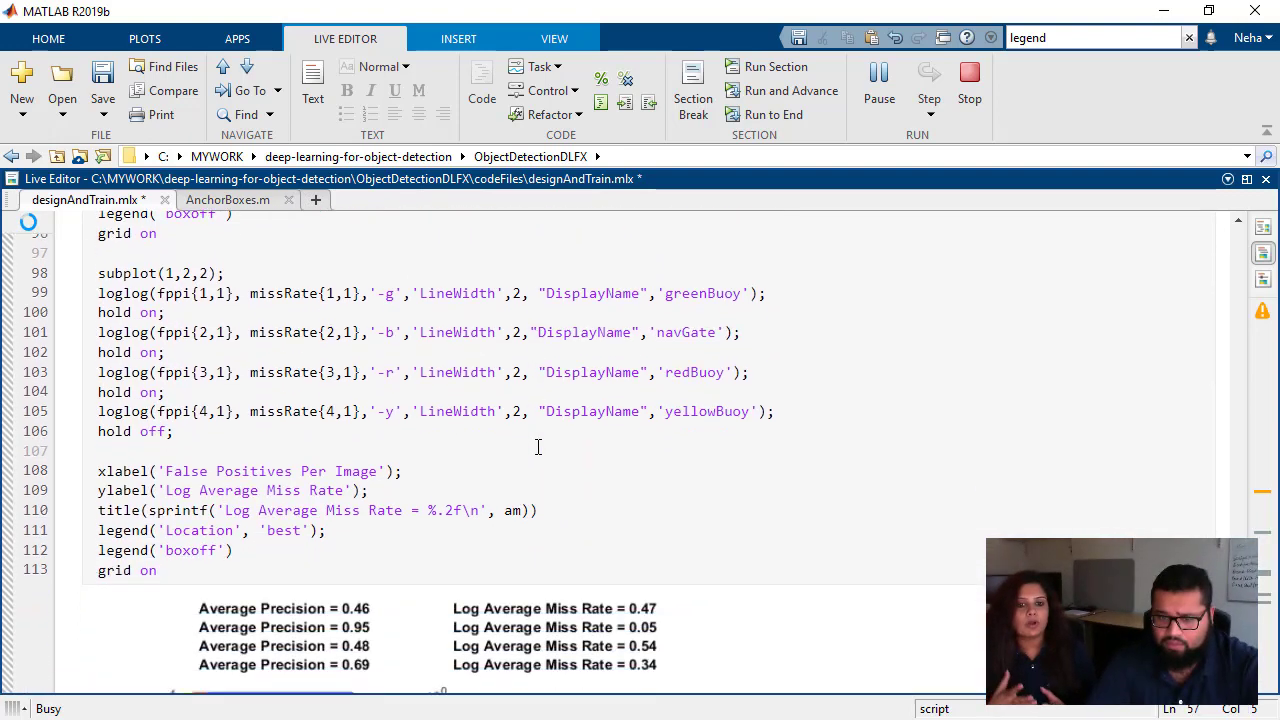
scroll(down, 3)
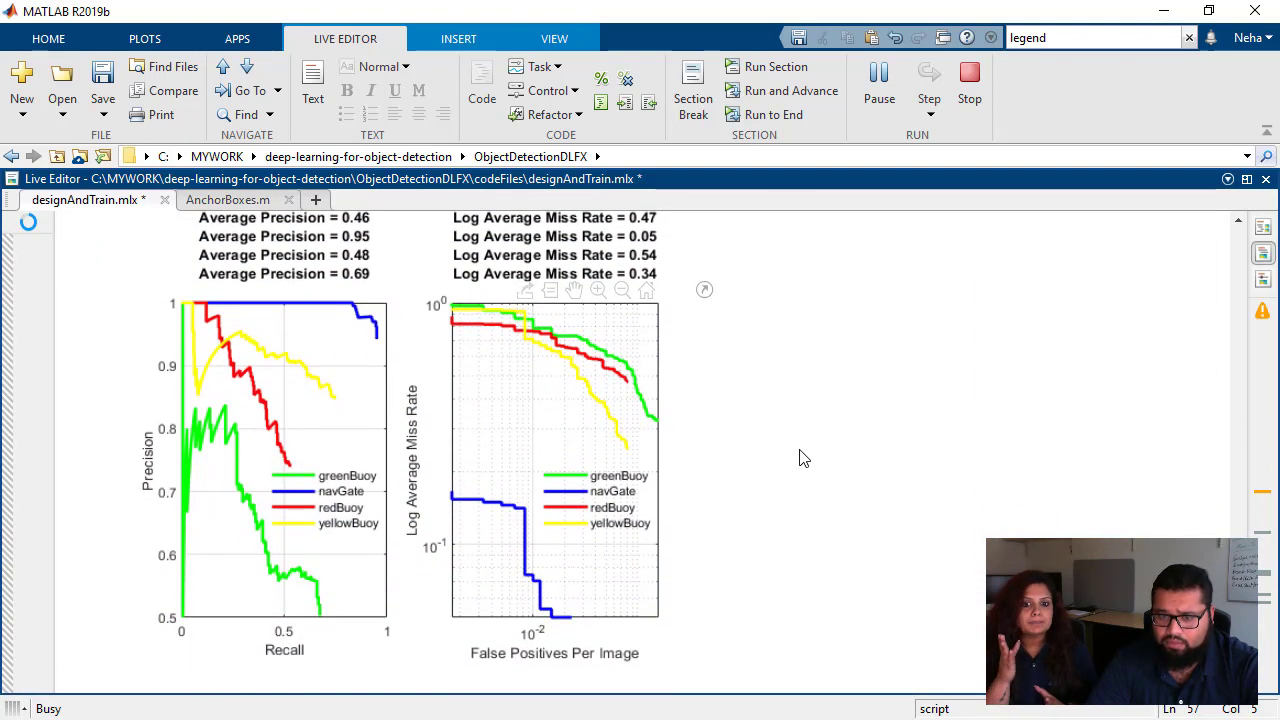
scroll(up, 3)
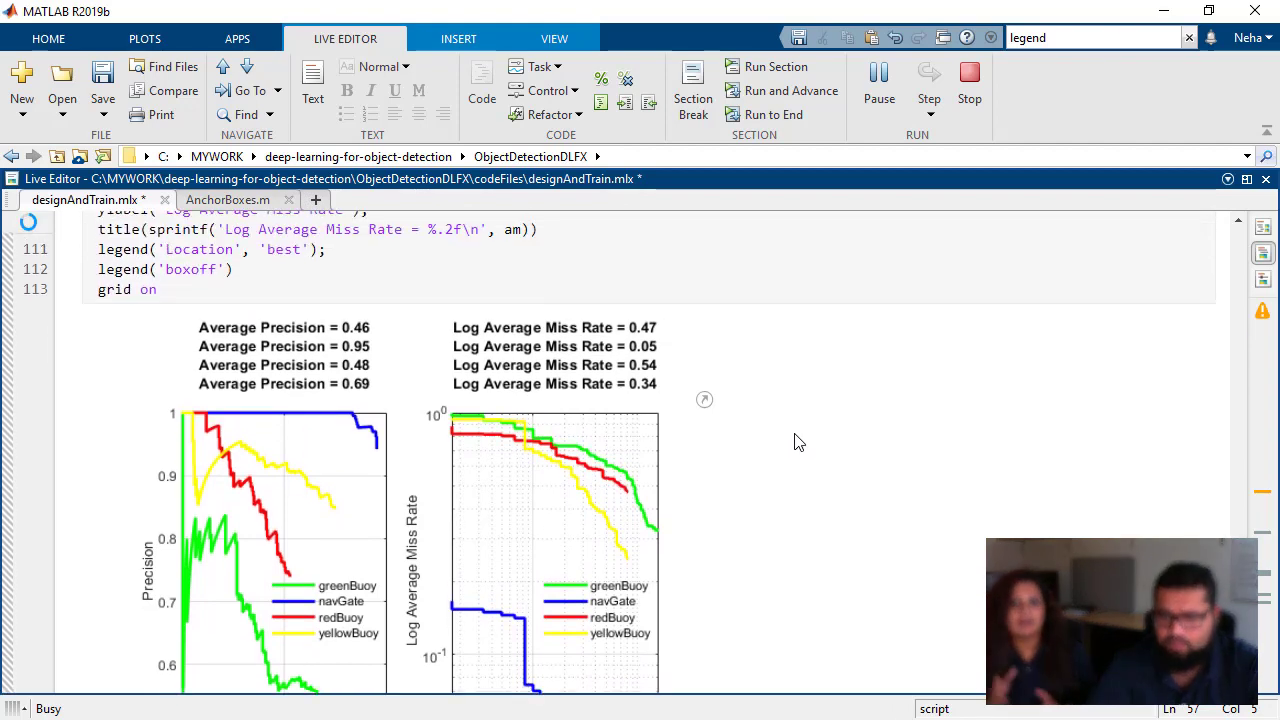
scroll(down, 3)
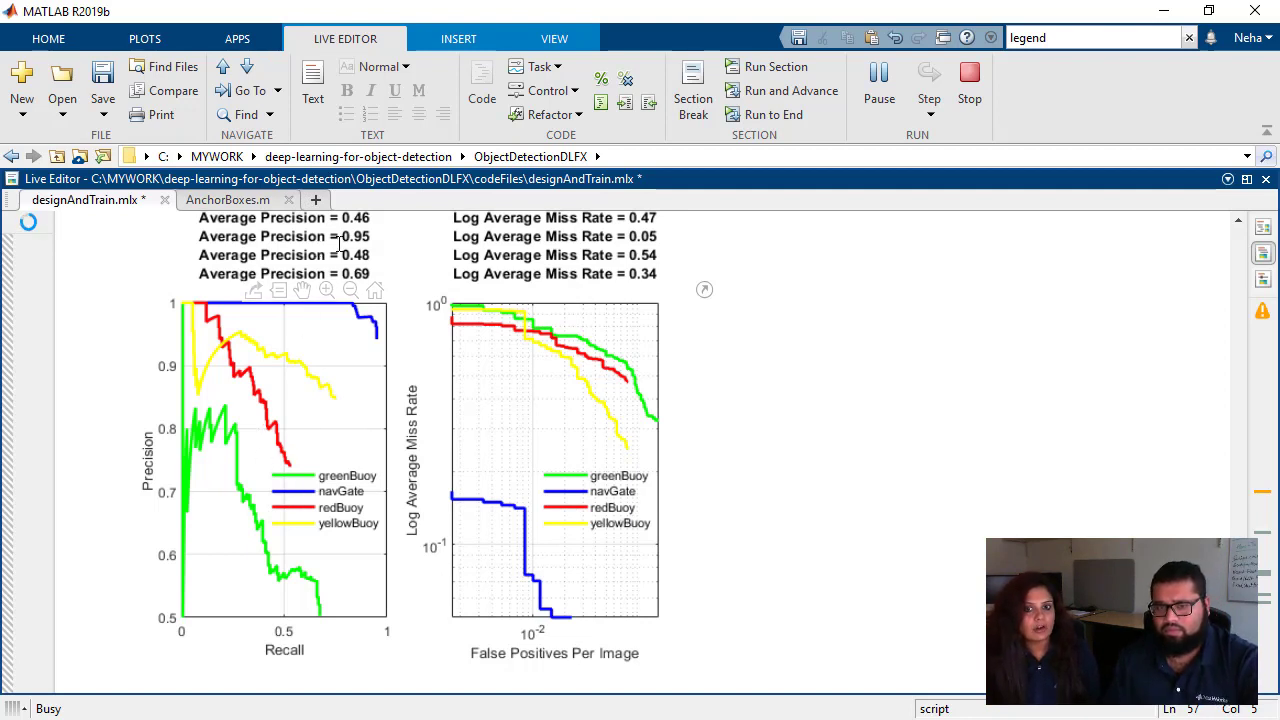
mouse_move(645, 393)
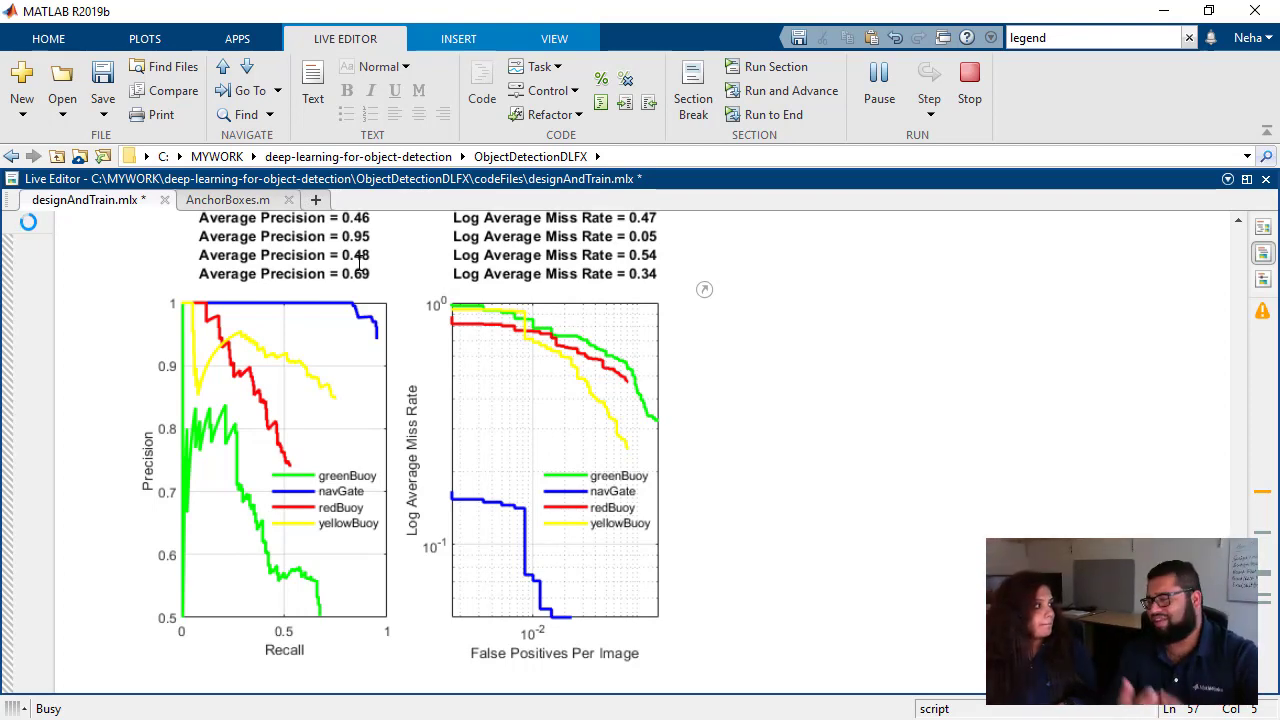
scroll(up, 3)
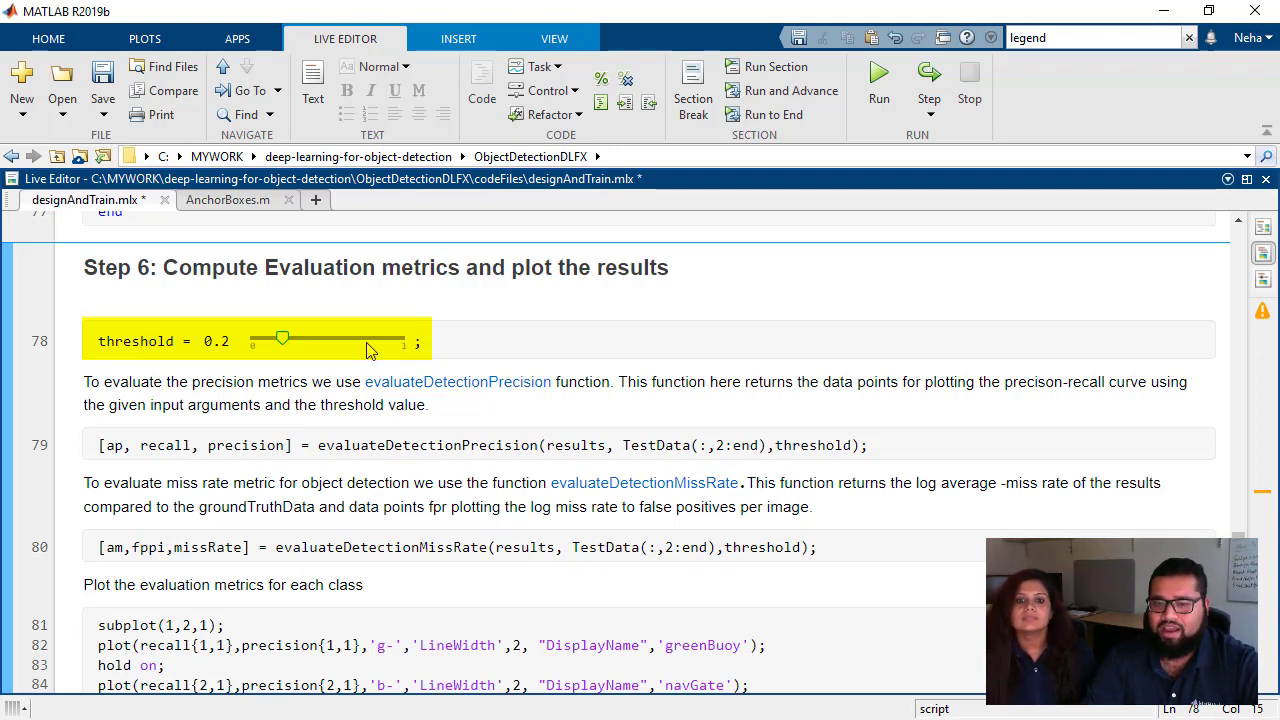
mouse_move(372, 345)
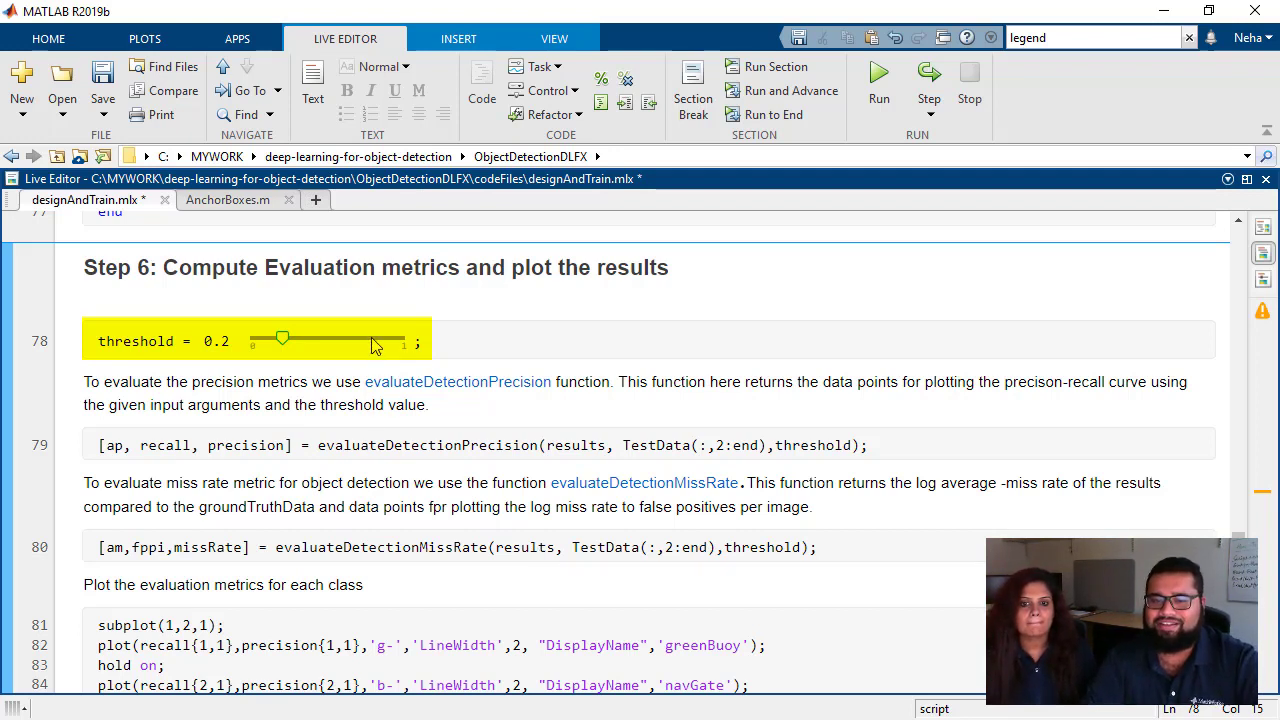
Step: Drag the threshold slider to 0.8 and rerun the section for updated precision and miss rates
drag(283, 338, 375, 338)
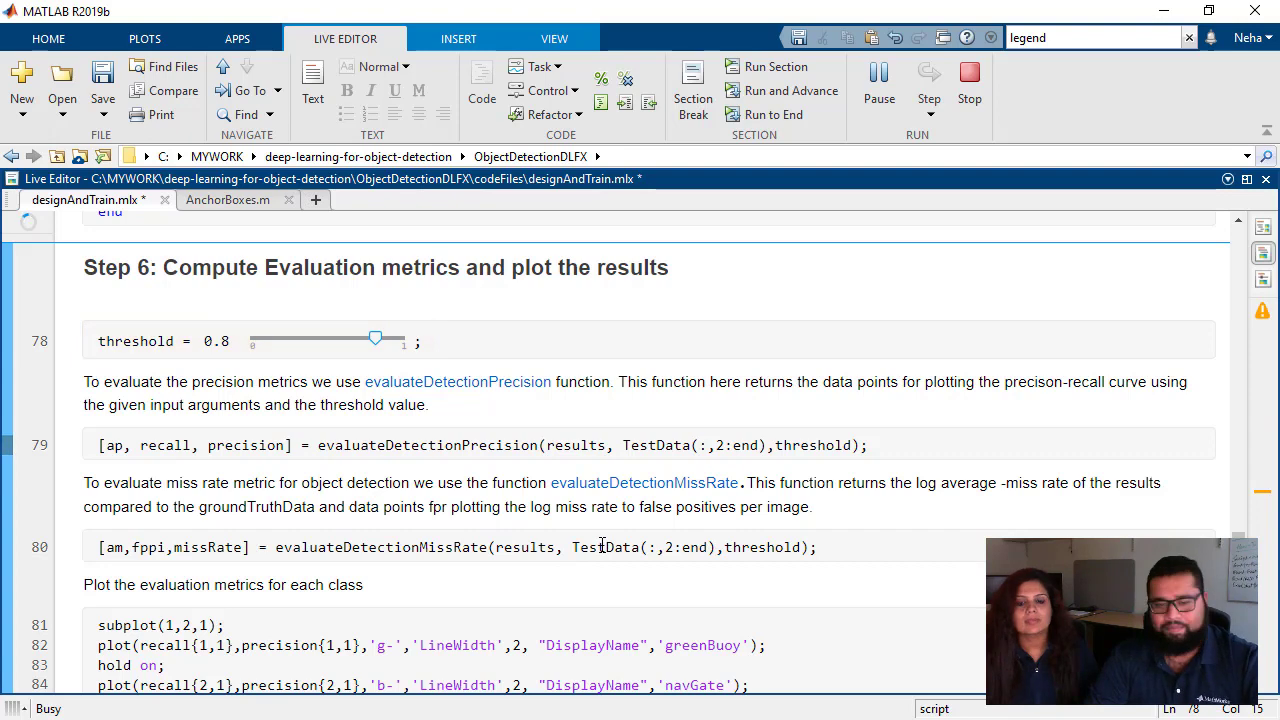
click(879, 75)
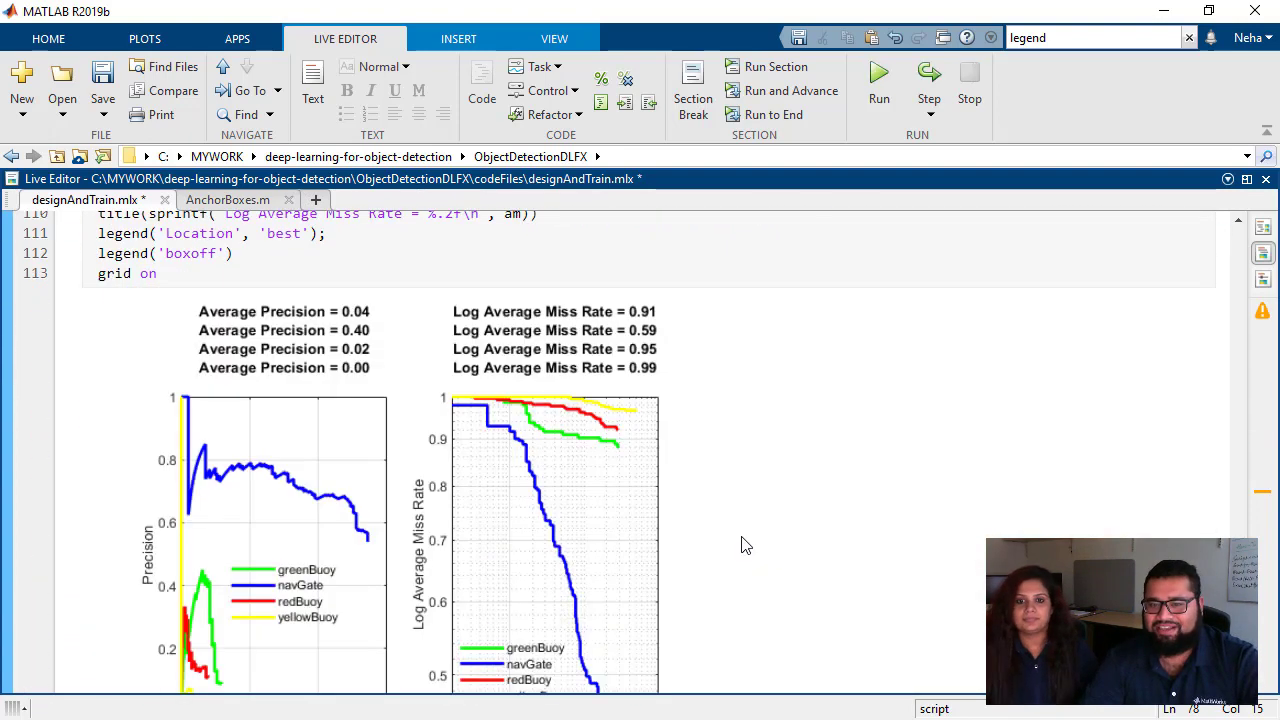
mouse_move(740, 539)
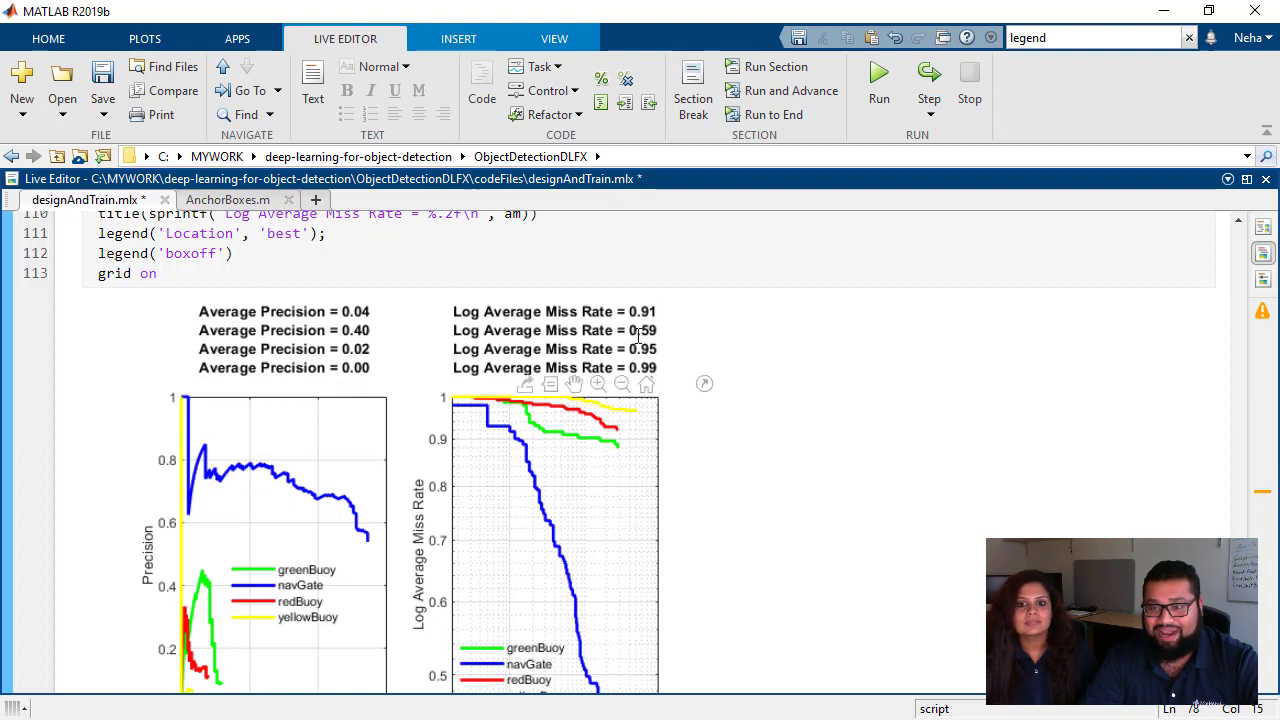
mouse_move(792, 524)
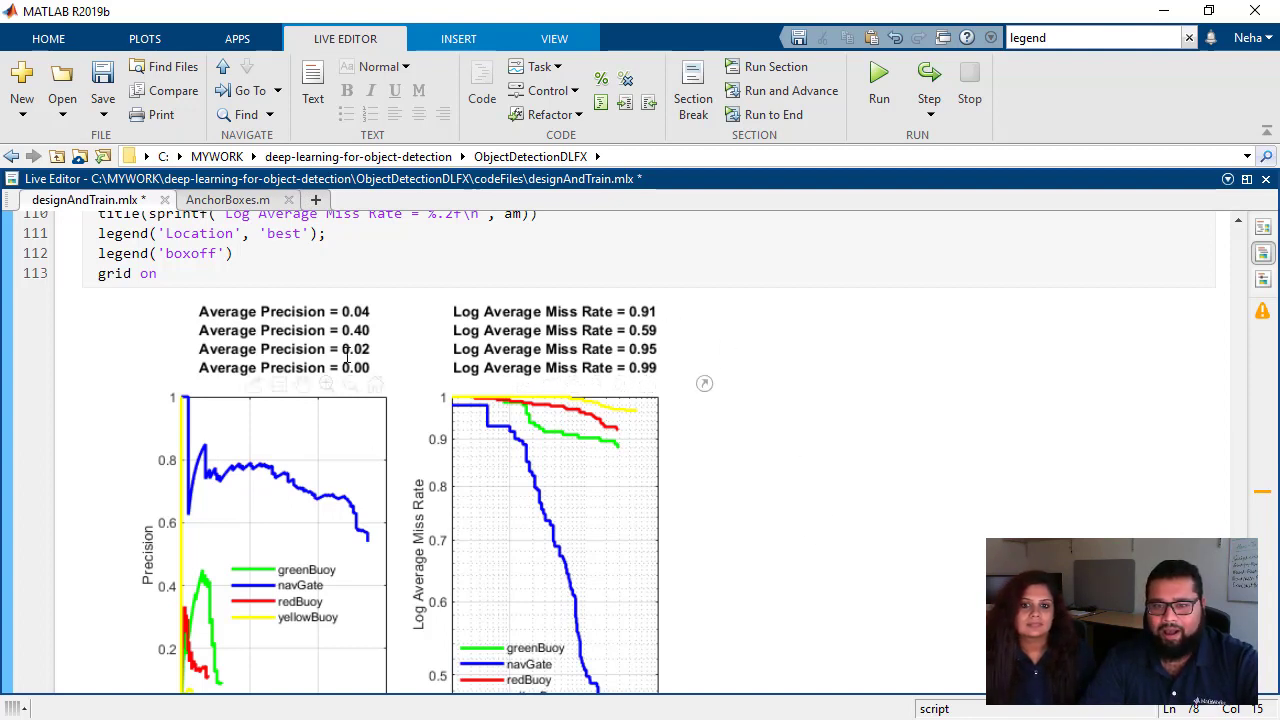
mouse_move(380, 332)
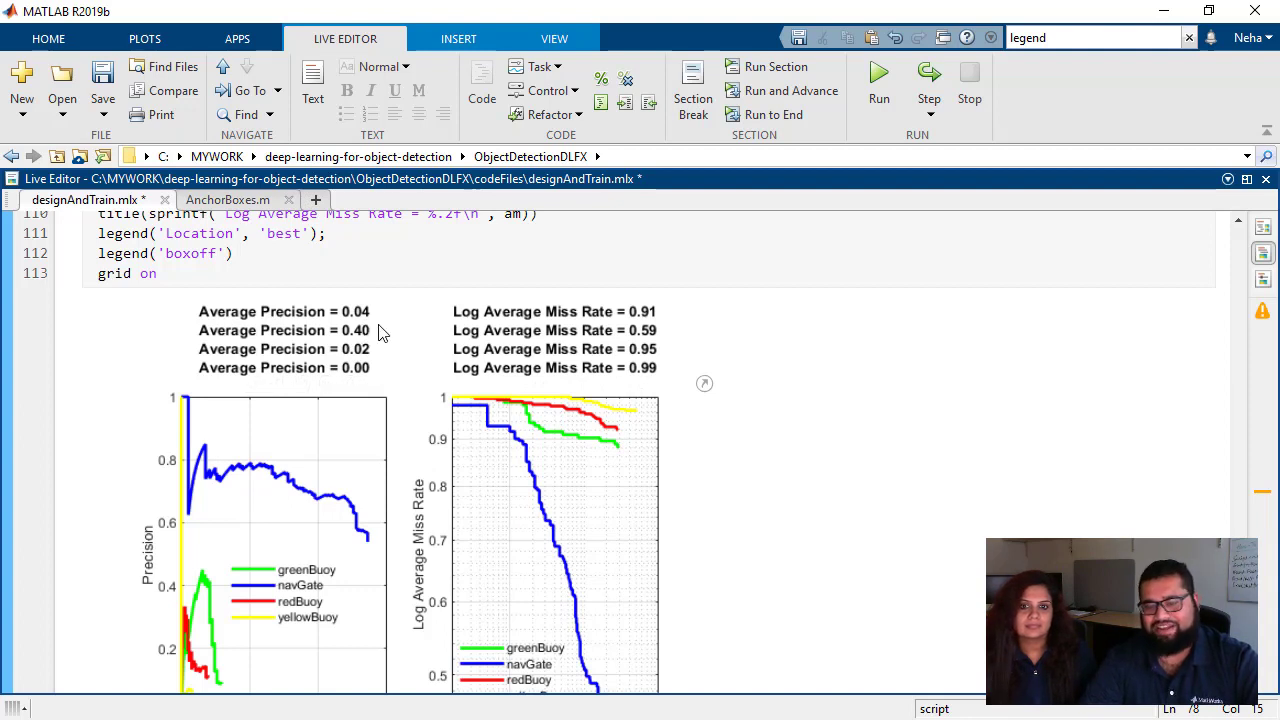
mouse_move(435, 393)
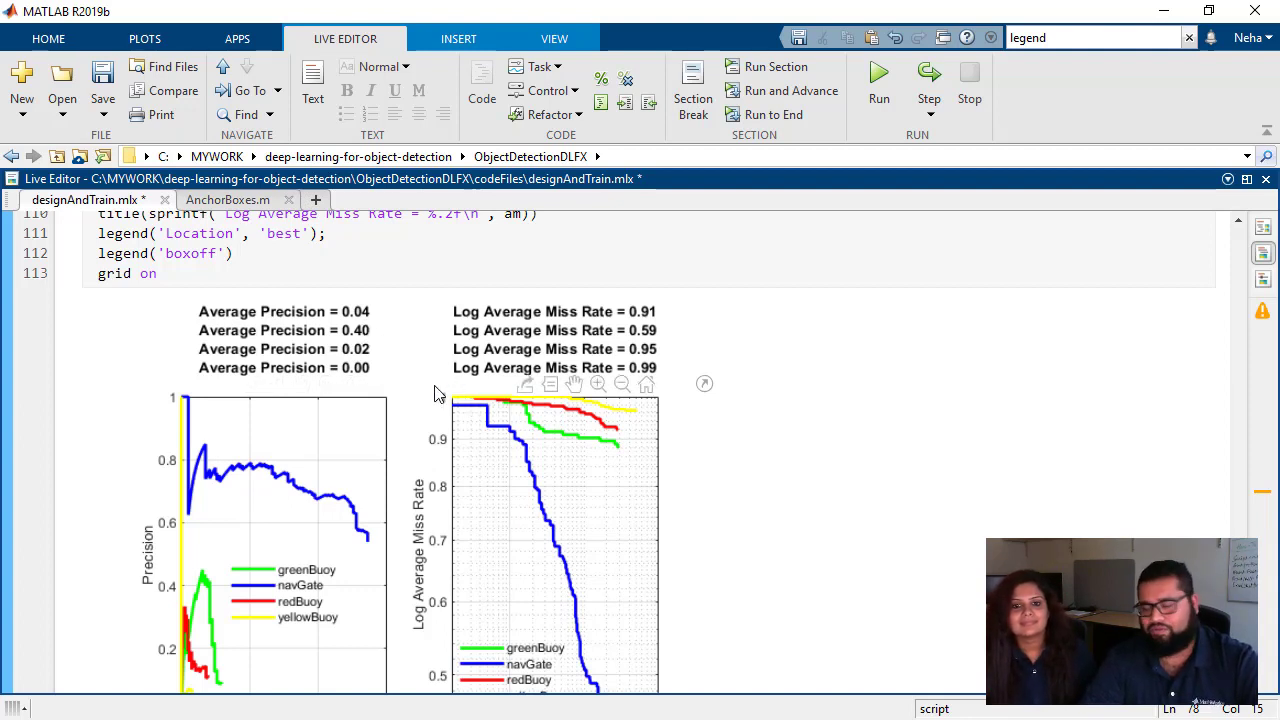